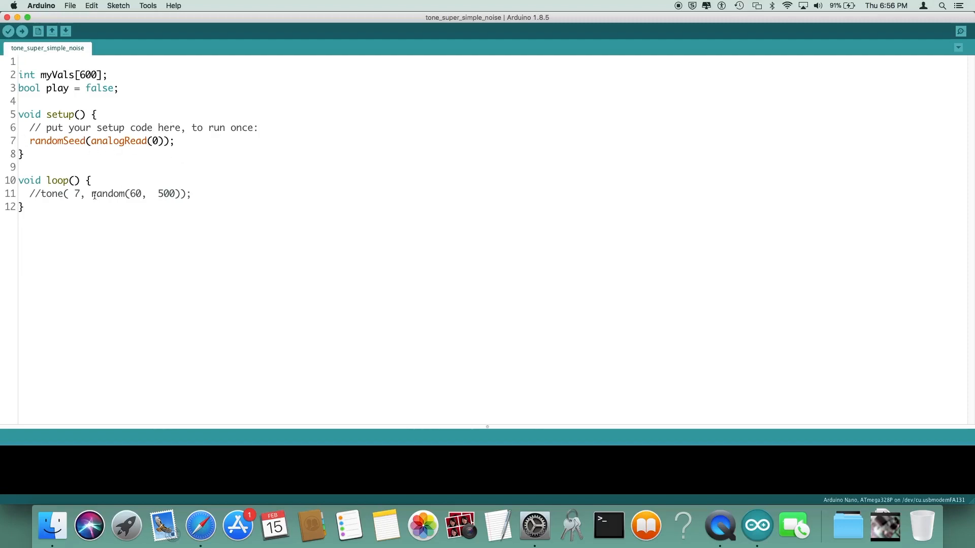
- Uncomment the loop's tone line on pin 7 and point out its random bounds 60 and 500
click(45, 194)
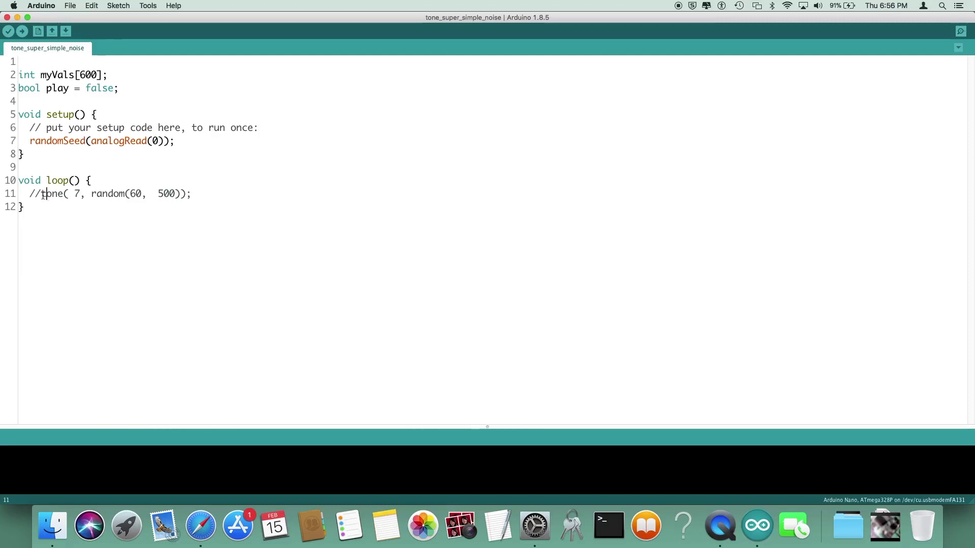
mouse_move(151, 197)
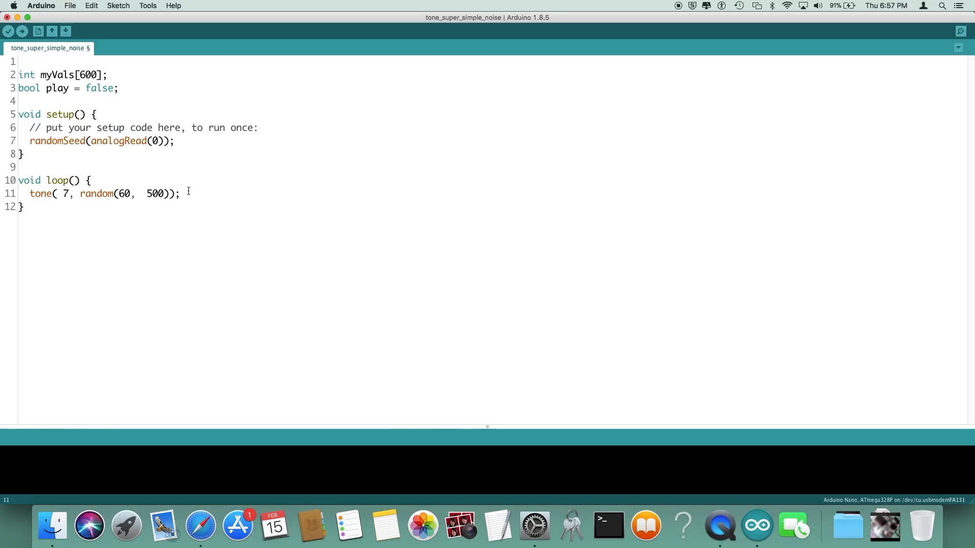
mouse_move(115, 199)
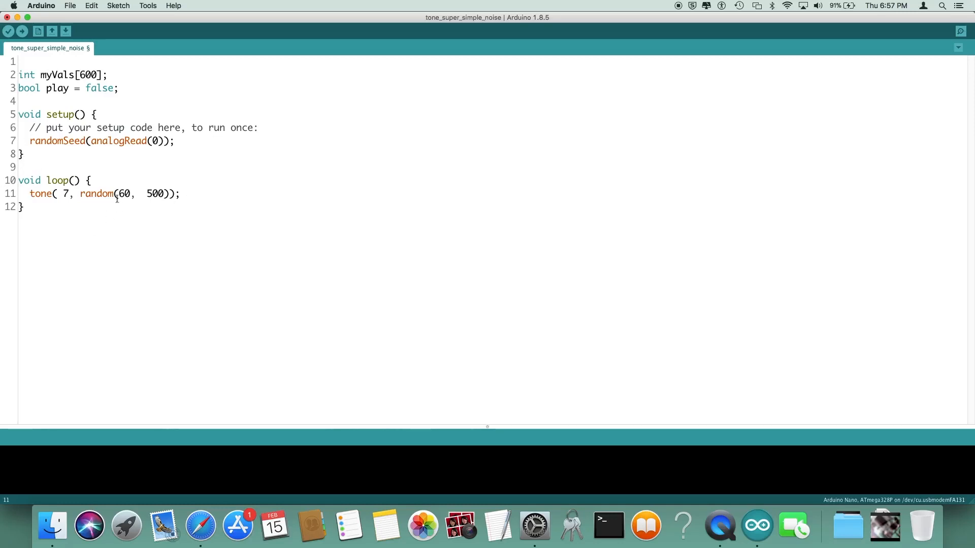
double_click(123, 194)
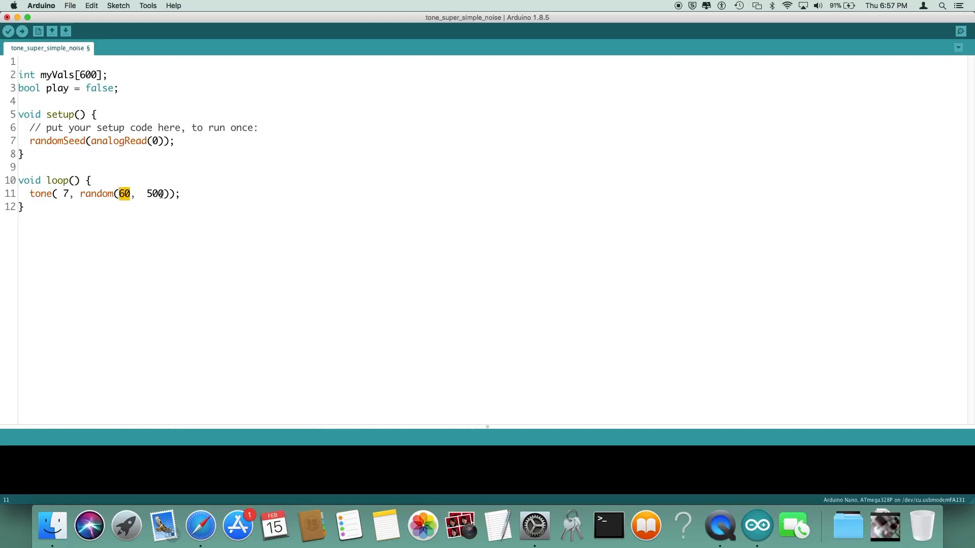
double_click(155, 194)
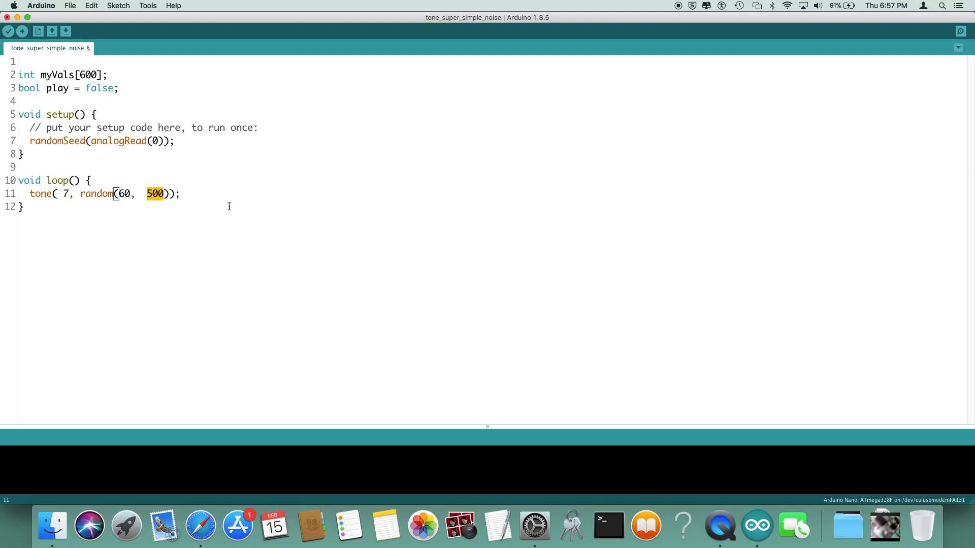
mouse_move(185, 196)
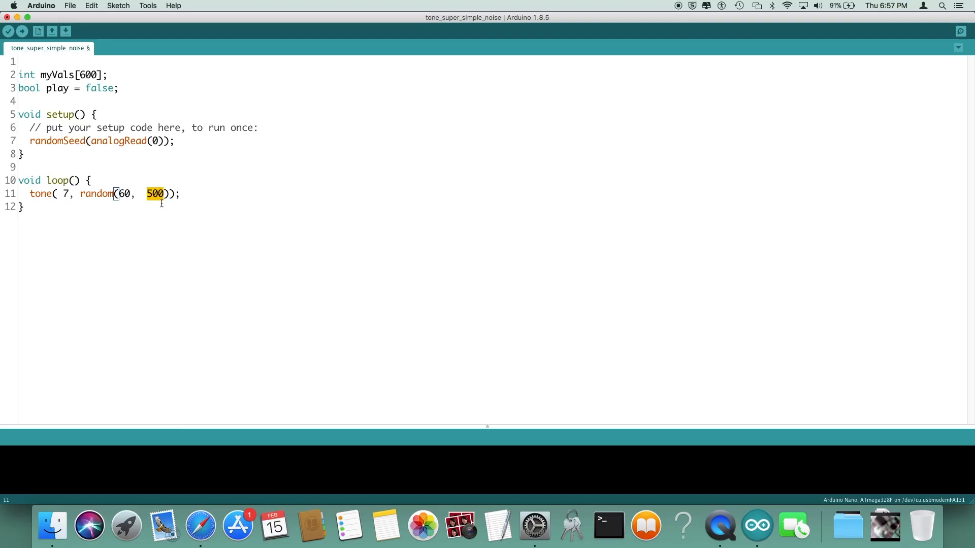
mouse_move(151, 24)
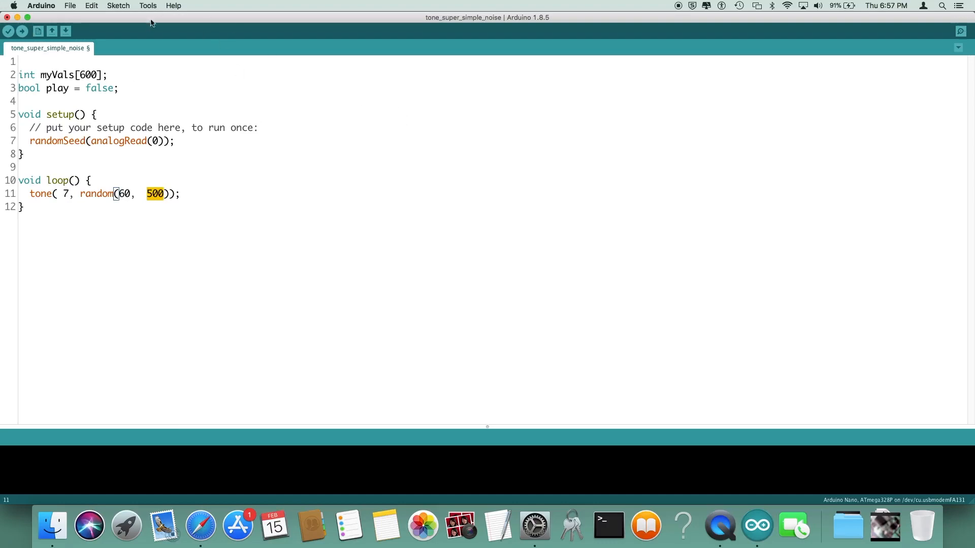
- Upload the sketch, then re-comment the tone line and retarget its low frequency toward 600
click(24, 30)
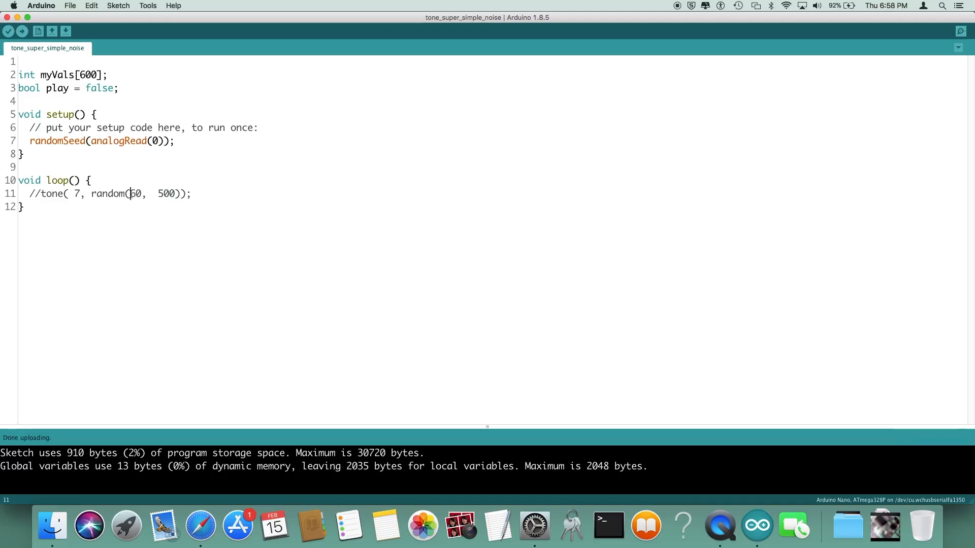
double_click(136, 193)
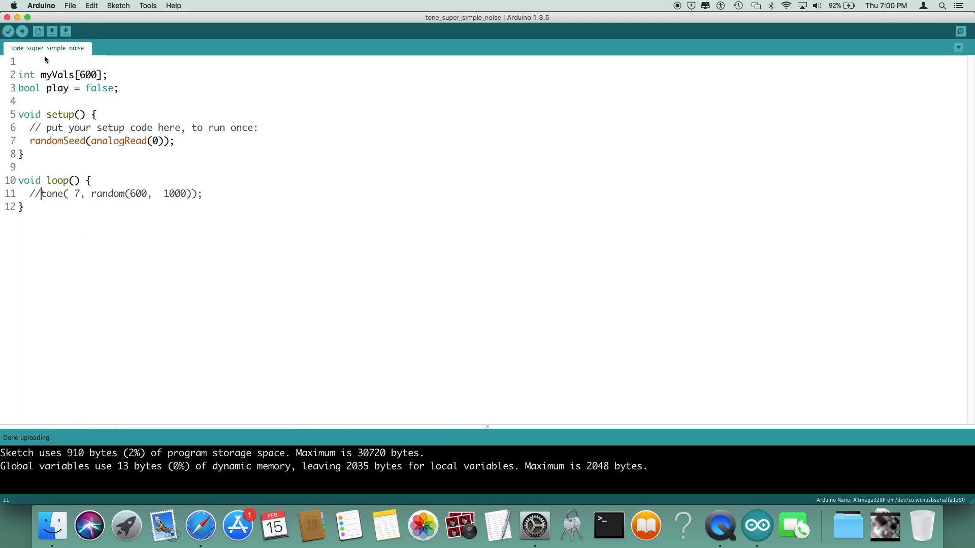
- Resize myVals to 15, write a for loop header over i in setup, and select tone's random(600, 1000) call
click(118, 88)
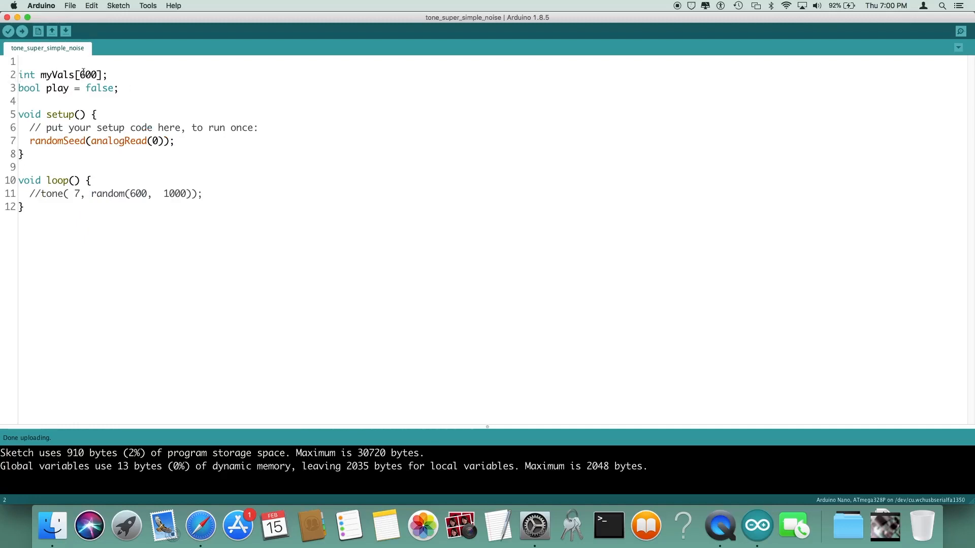
click(181, 141)
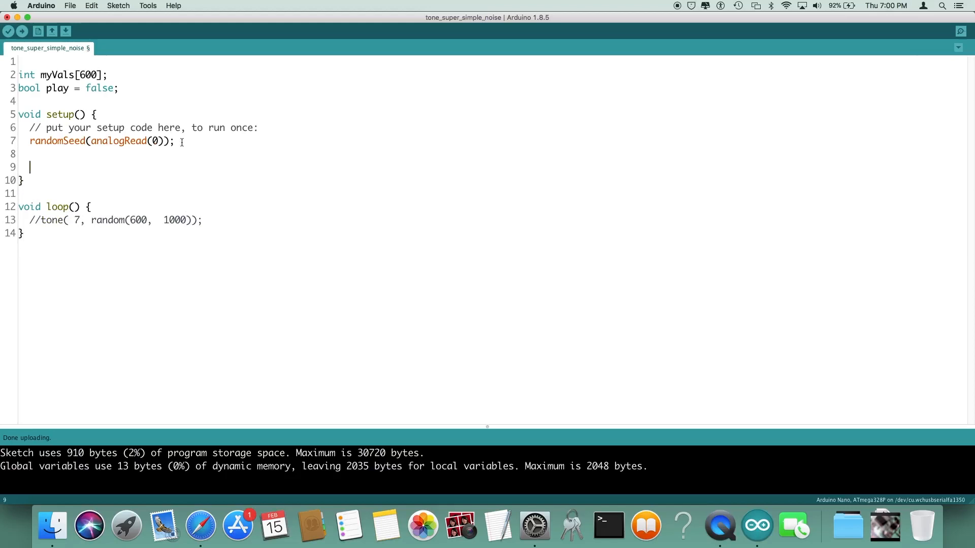
text(for (int i)
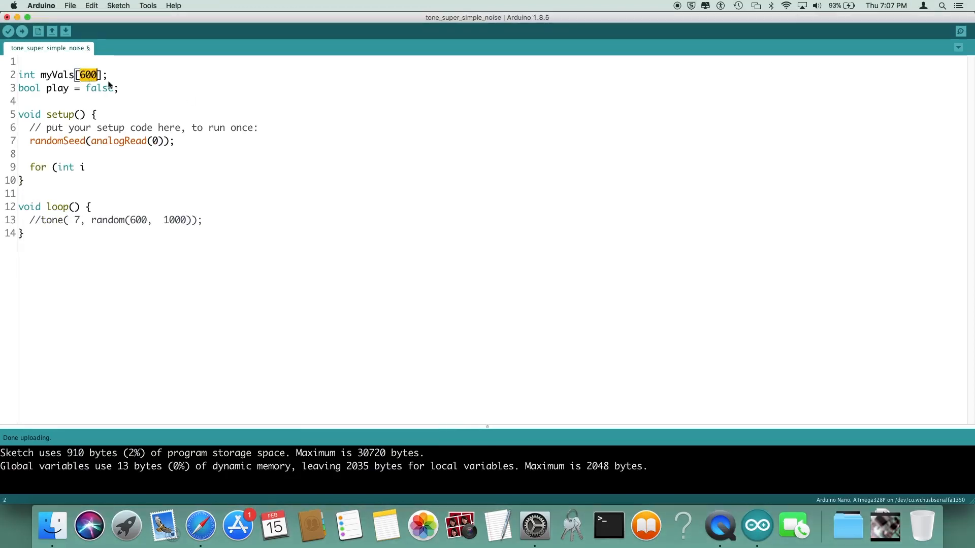
mouse_move(574, 271)
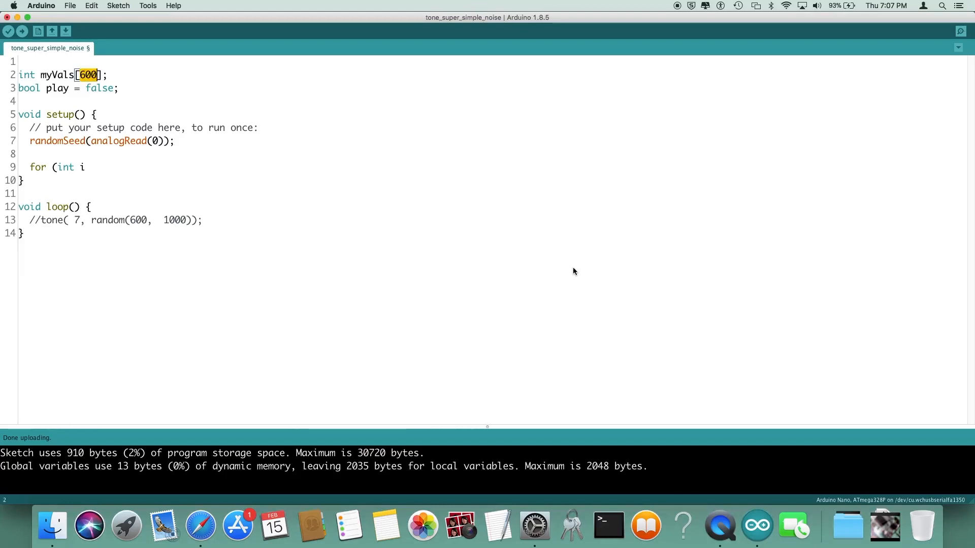
text(15)
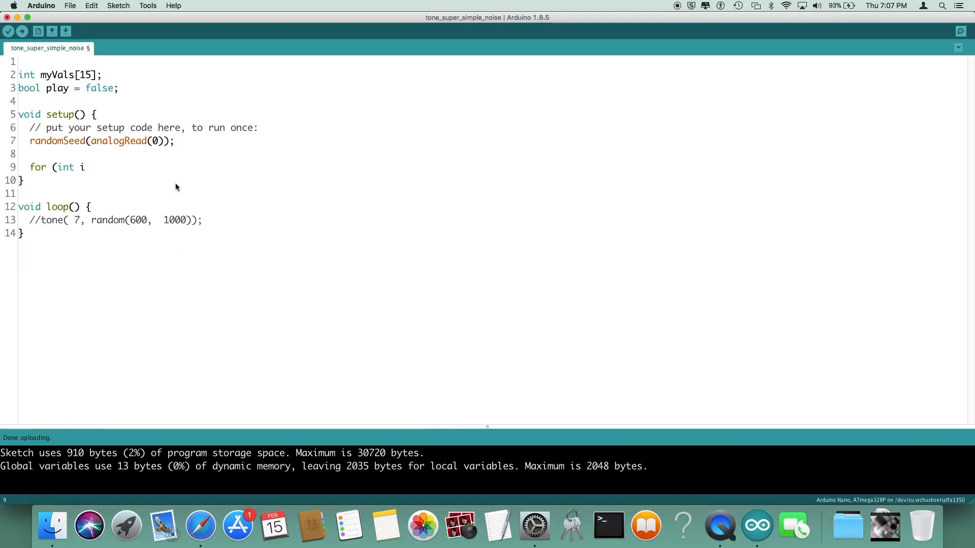
text(= 0; i)
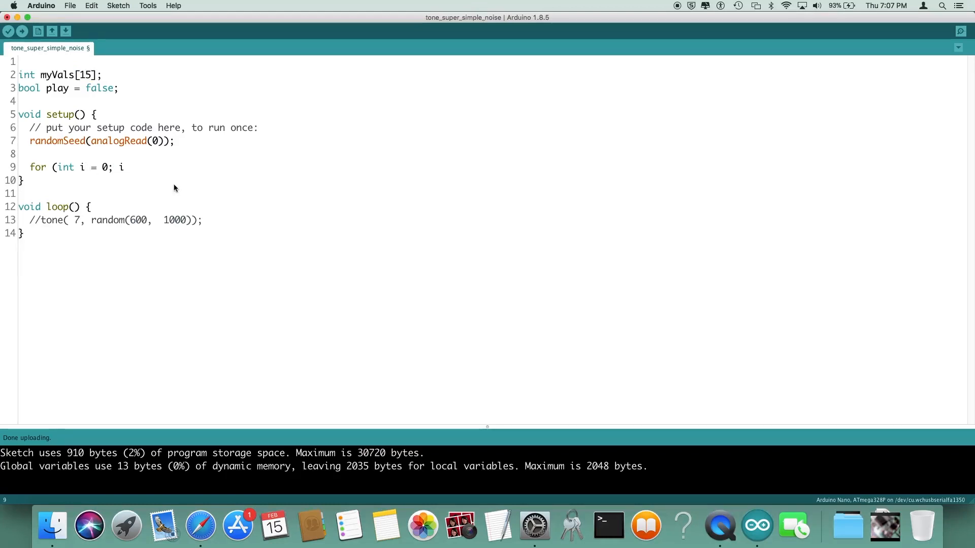
text(< 16)
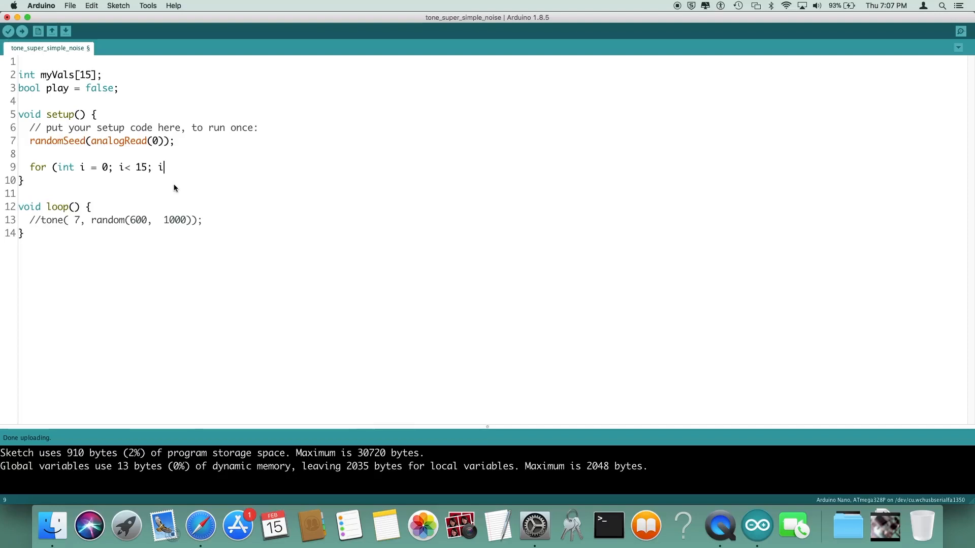
text(++)
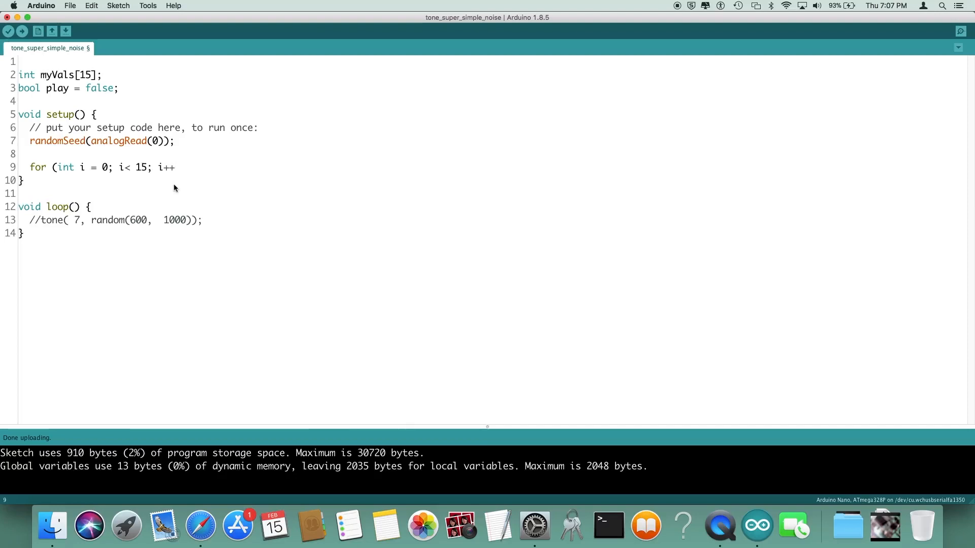
text())
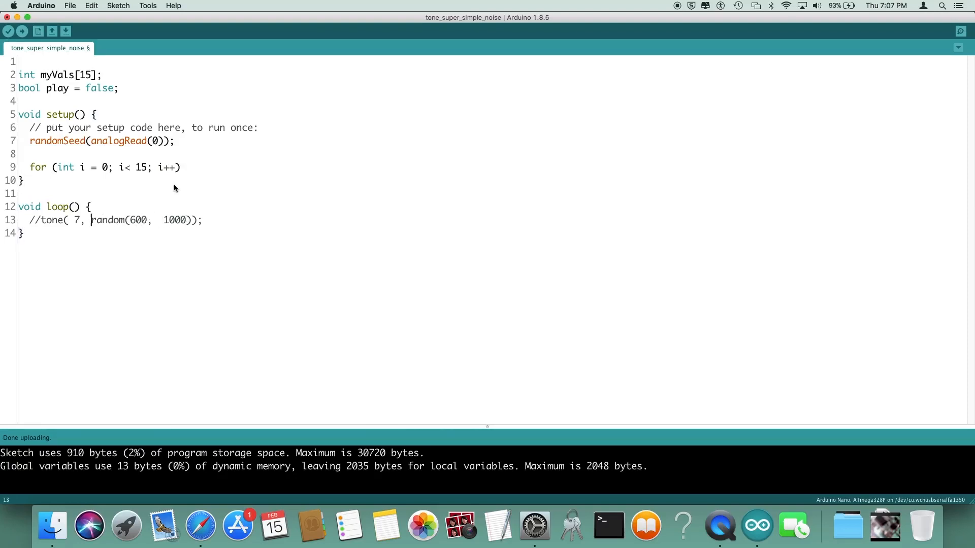
drag(91, 220, 165, 220)
text(ç)
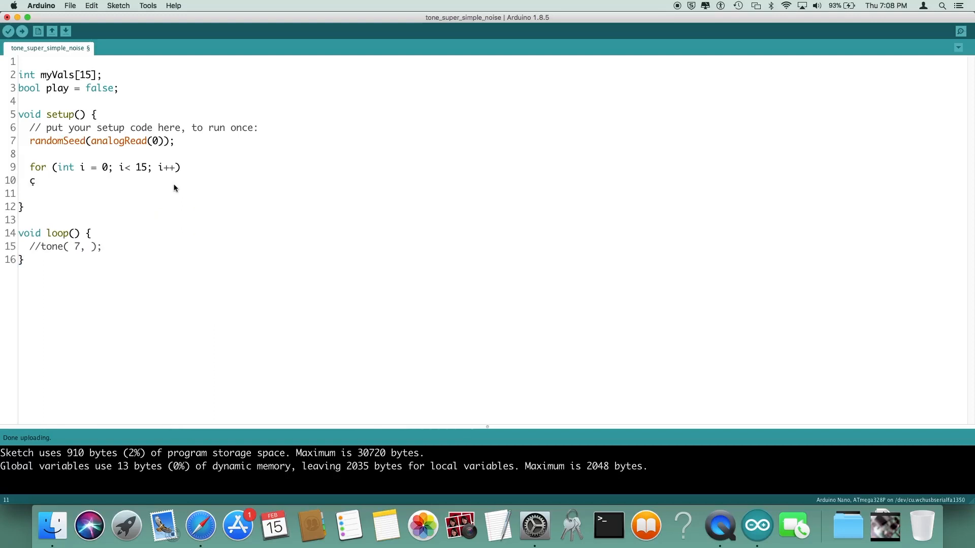
- Move random(600, 1000) under the setup for loop and leave loop's tone( 7, ) frequency empty
text(random(600,  1000))
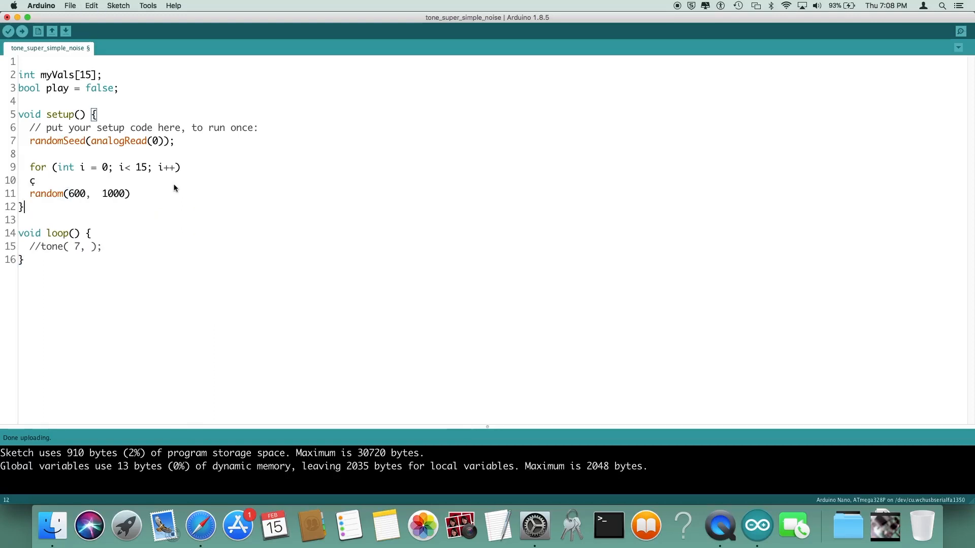
key(Backspace)
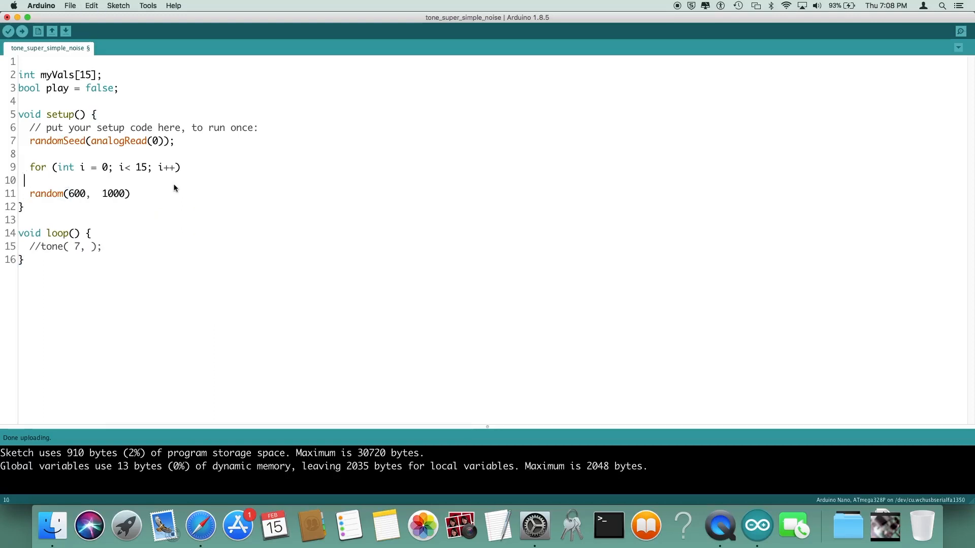
key(Backspace)
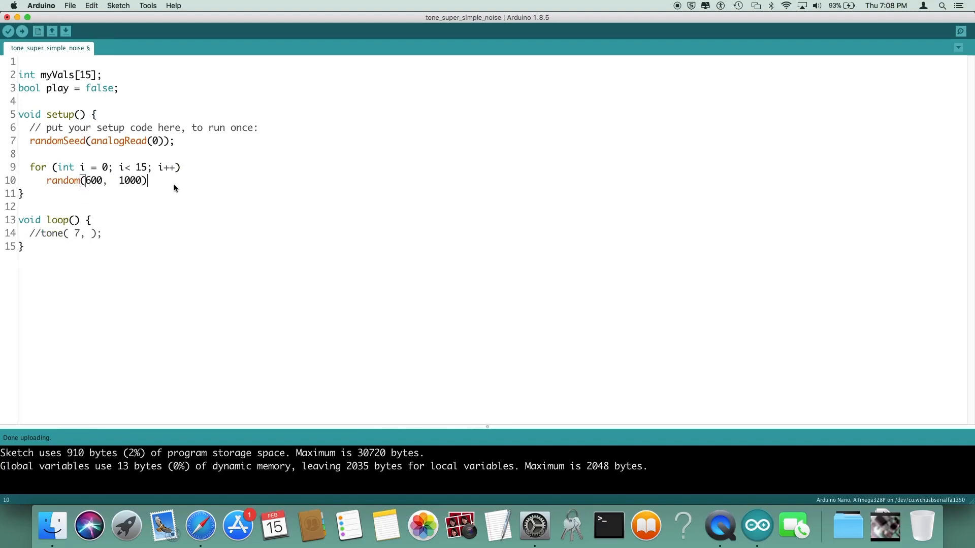
text(;)
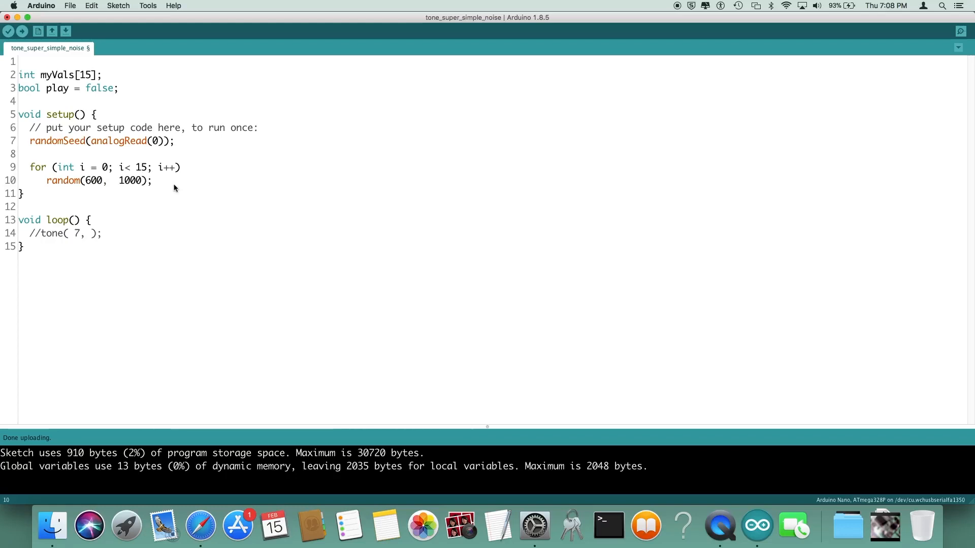
click(156, 128)
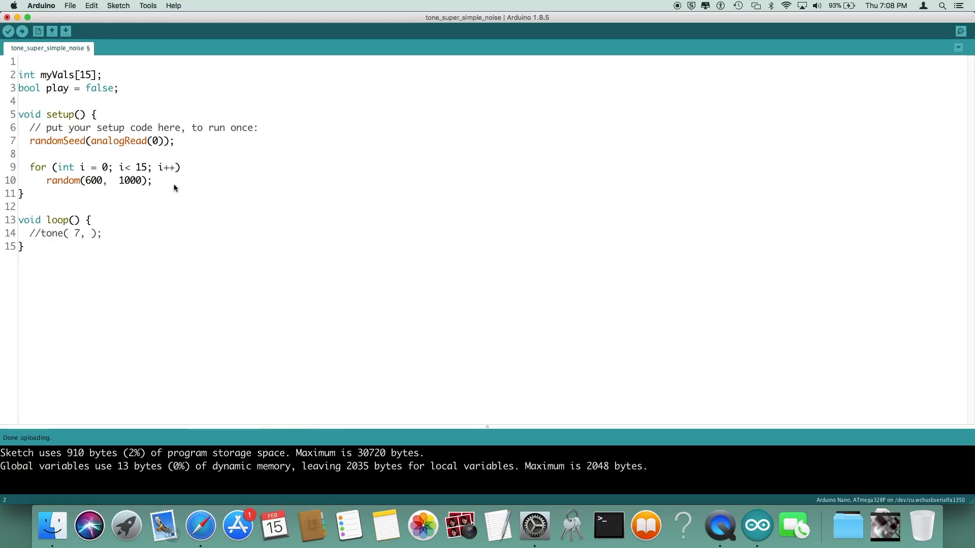
click(156, 168)
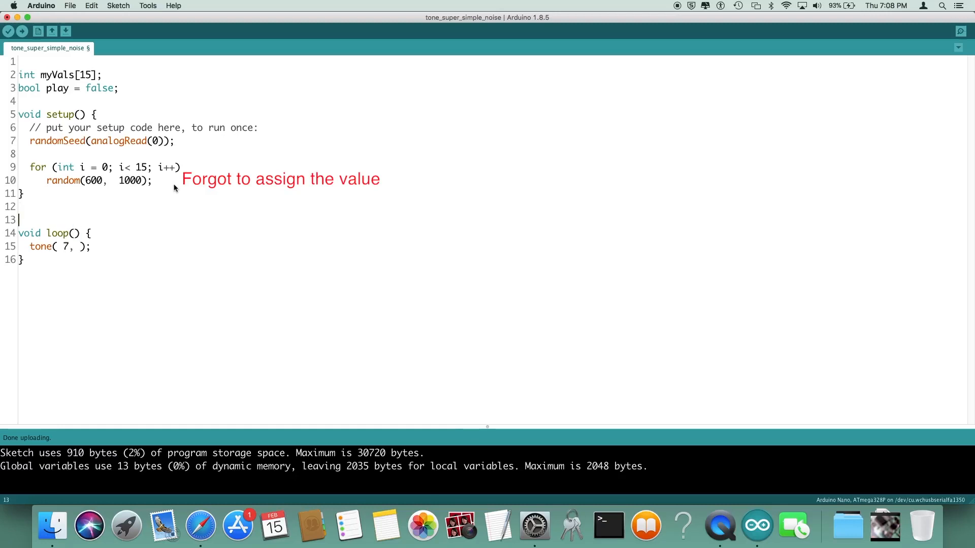
- Declare int index = 0 and pass myVals[index] as the tone frequency on pin 7
text(int index= 0;)
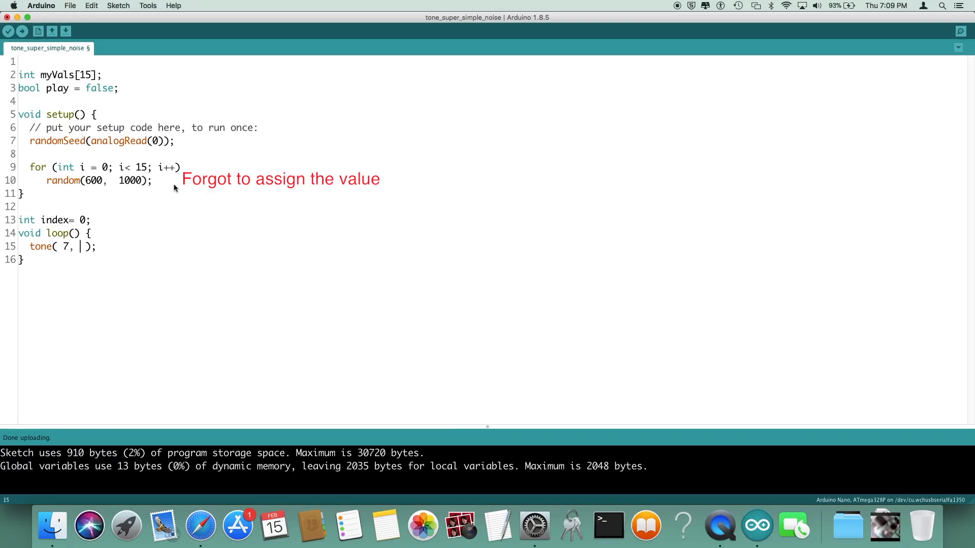
text(,)
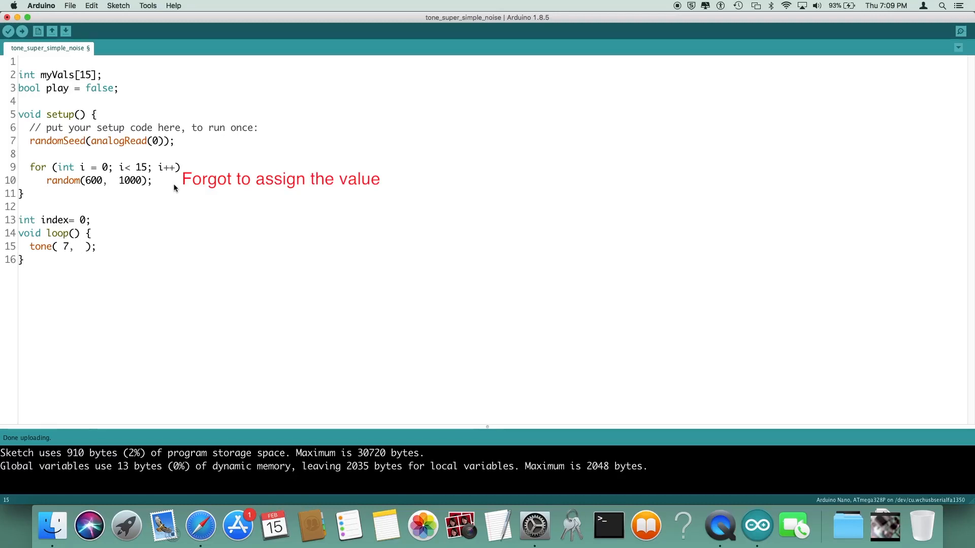
text(myVals)
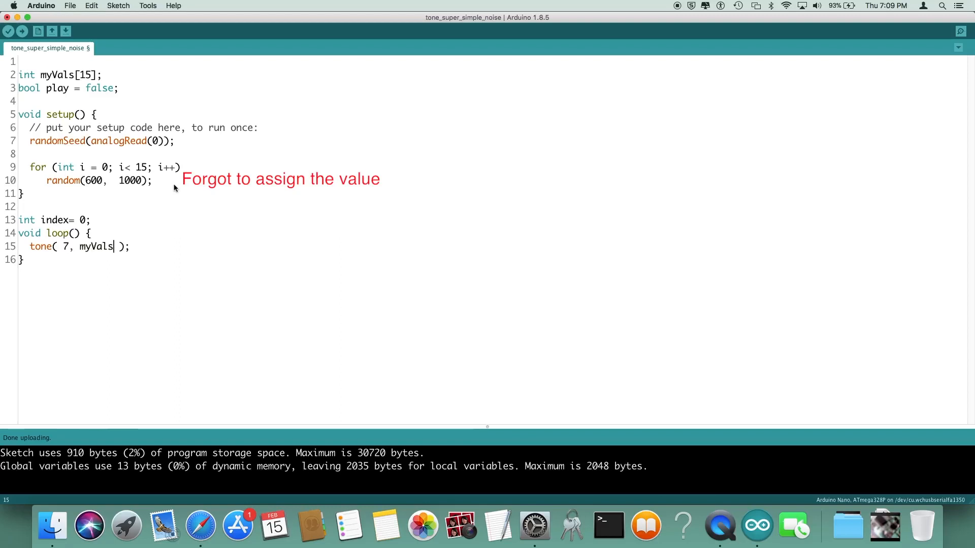
text([i)
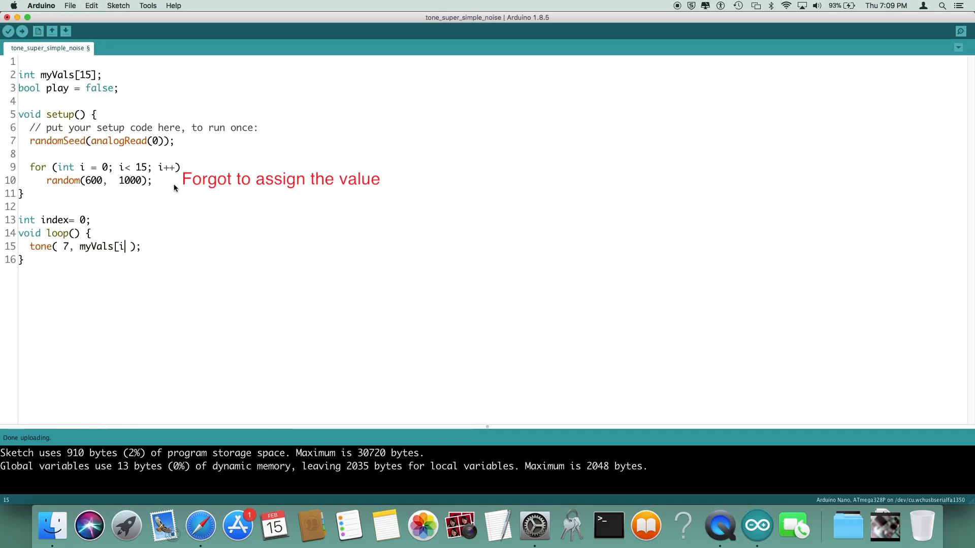
text(ndex];)
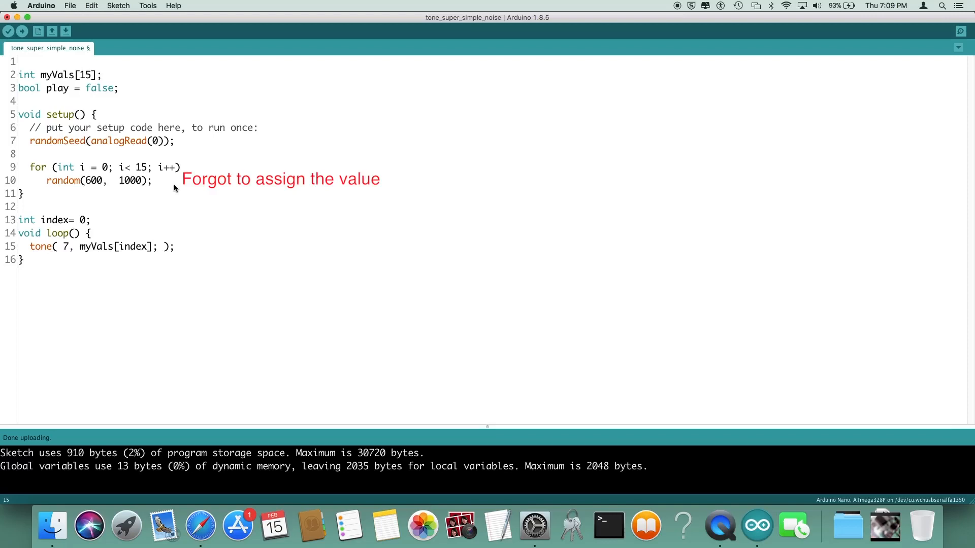
- After the tone call add index++ and reset index to 0 once it exceeds 15
click(170, 246)
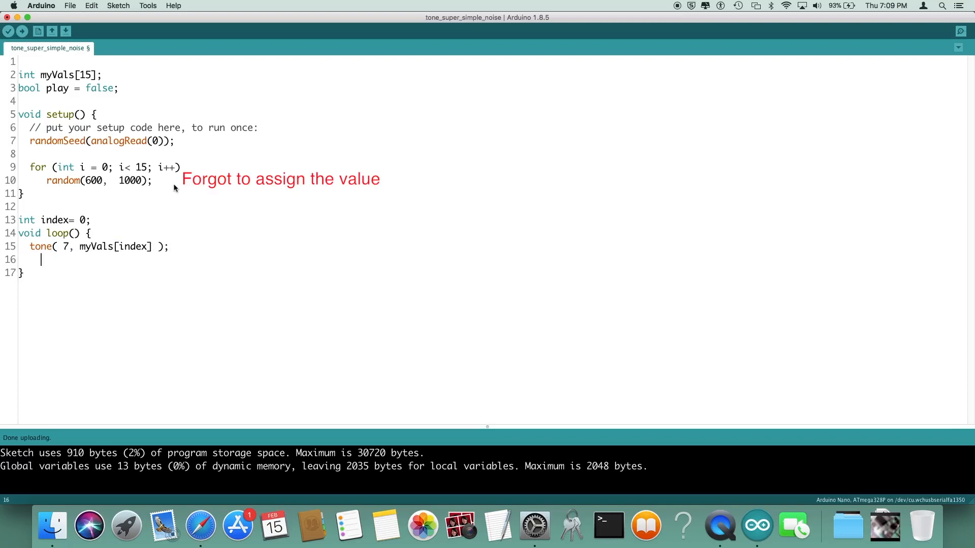
text(index)
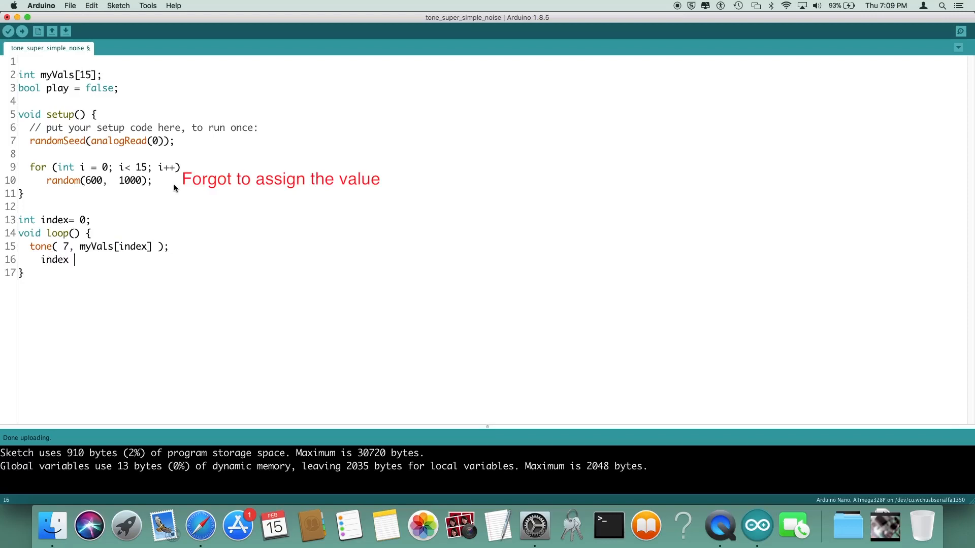
text(++;)
text(if)
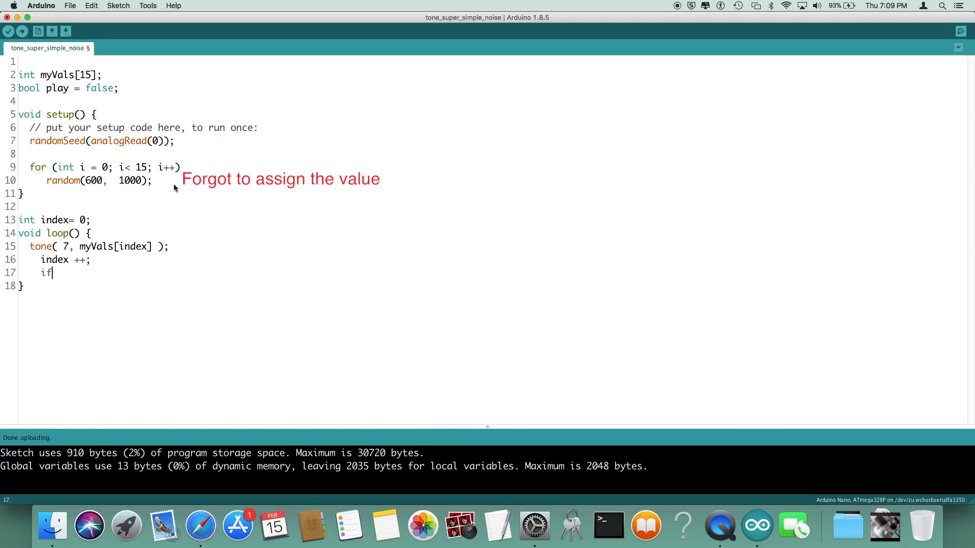
text(()
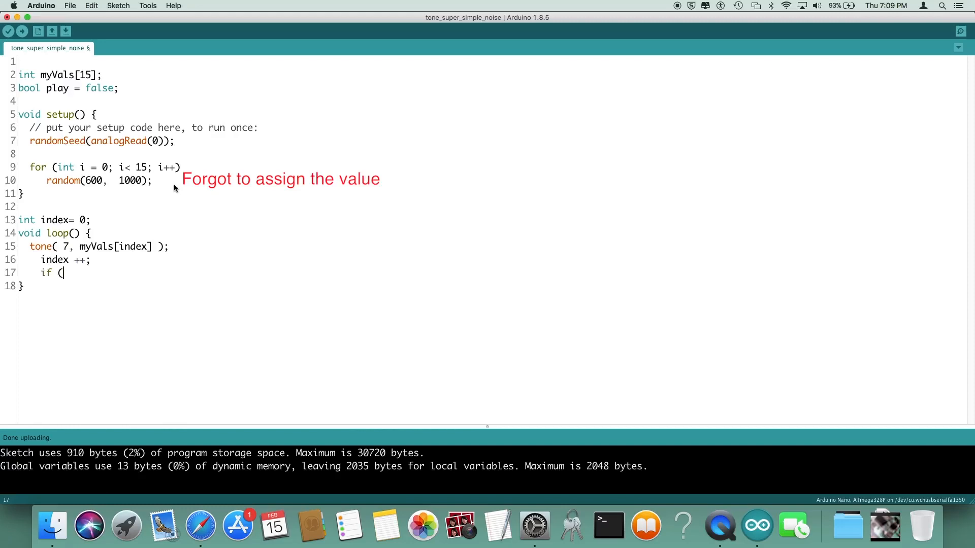
text(index)
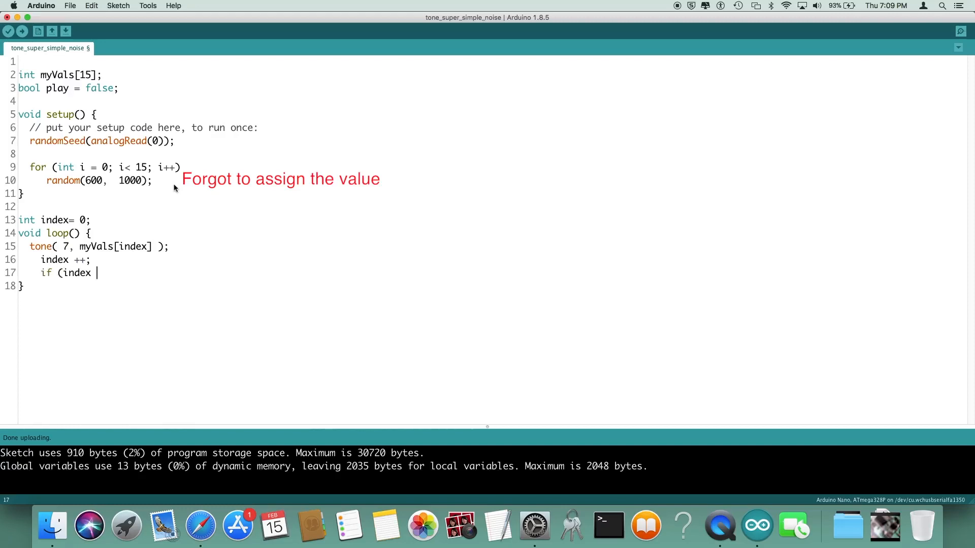
text(> 15)
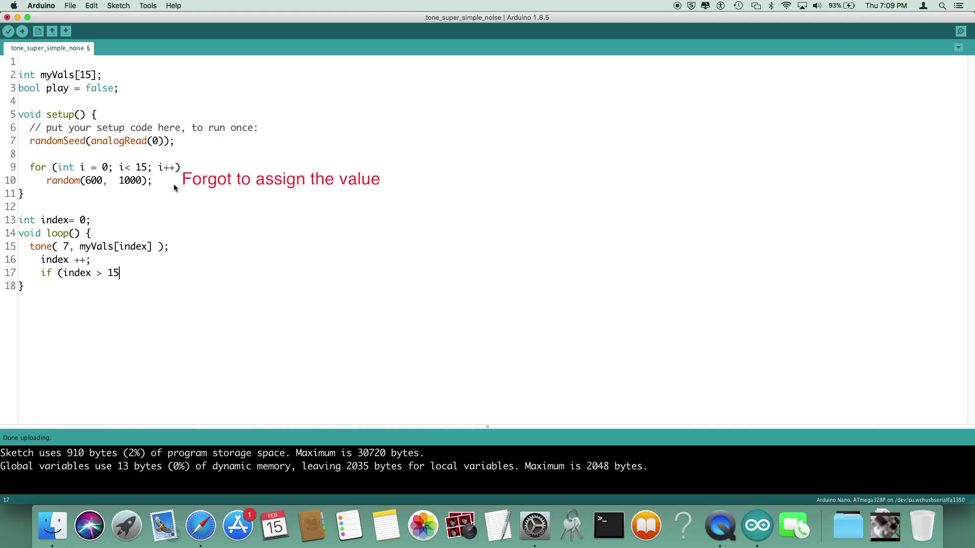
text())
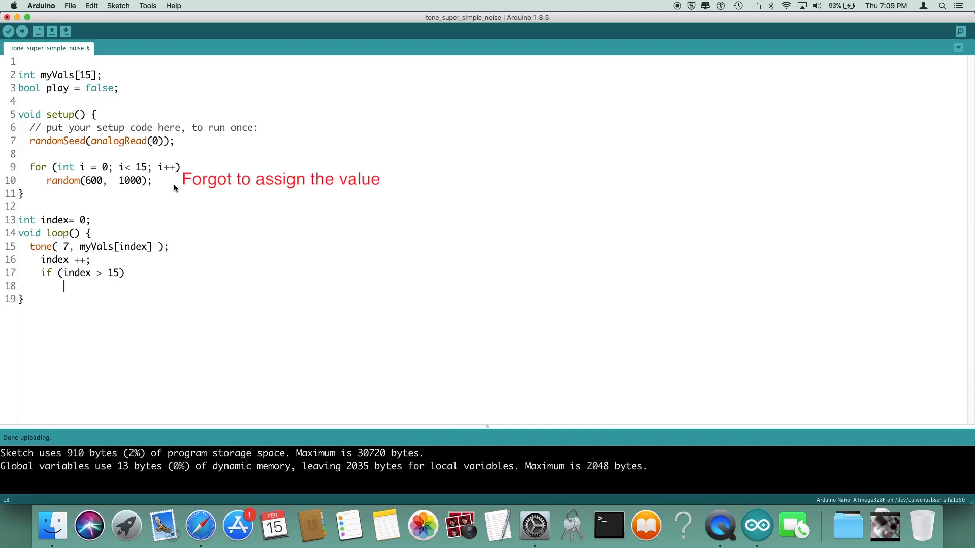
text(index)
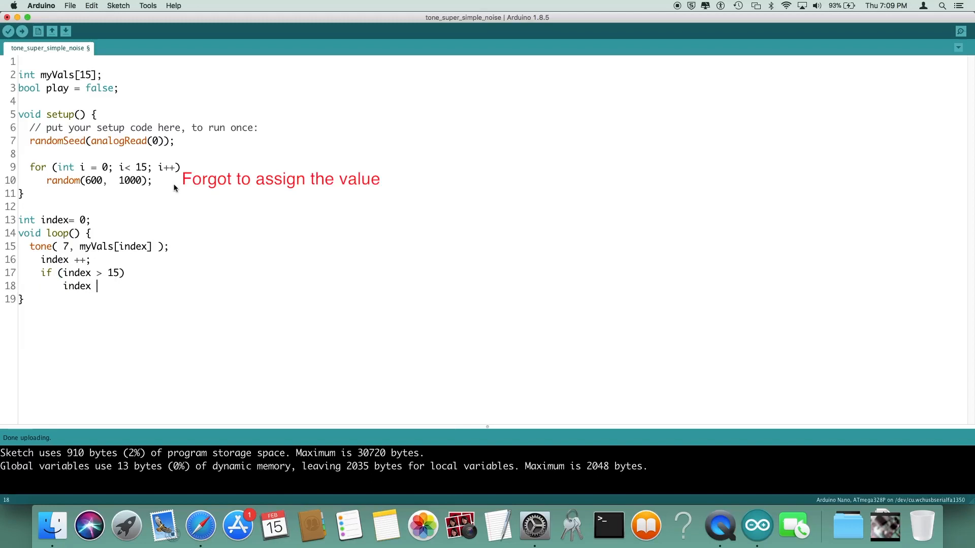
text(= 0;)
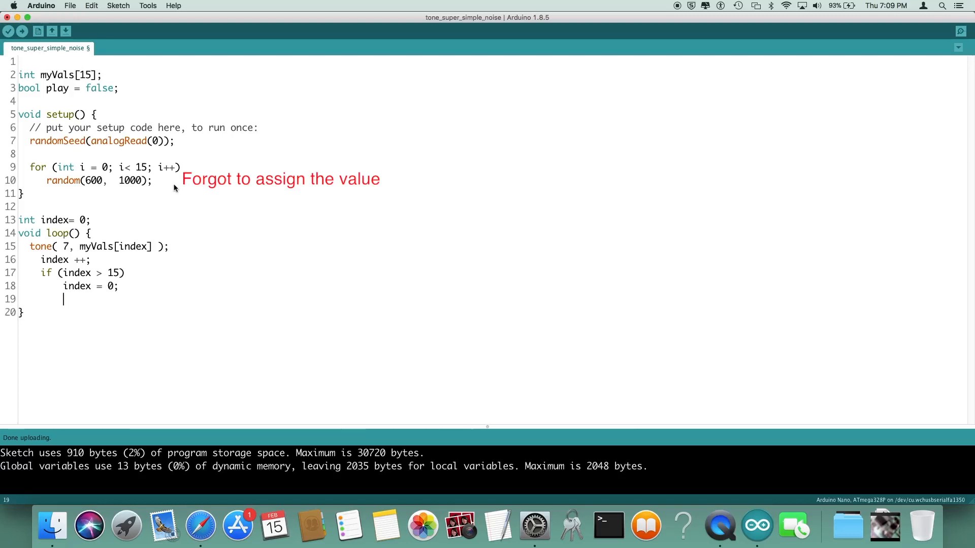
key(Backspace)
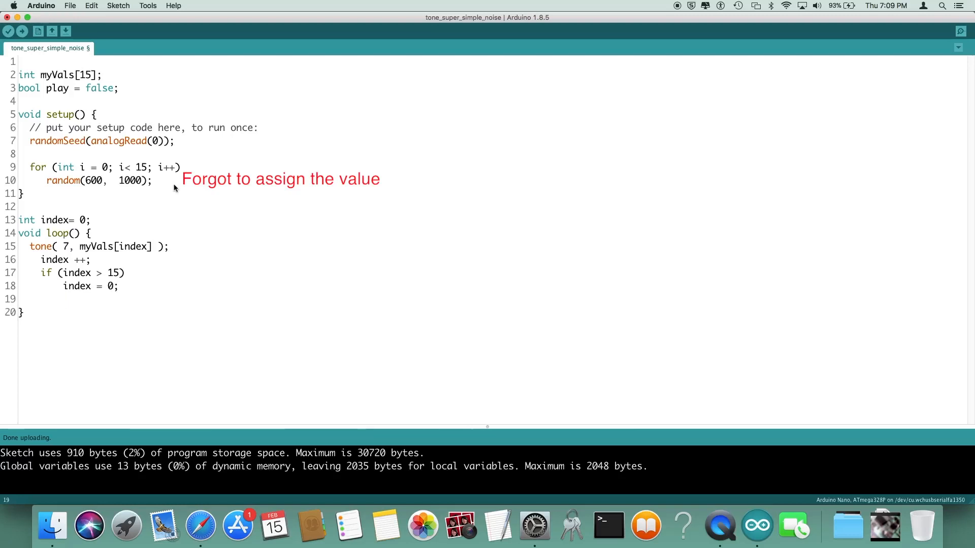
right_click(107, 279)
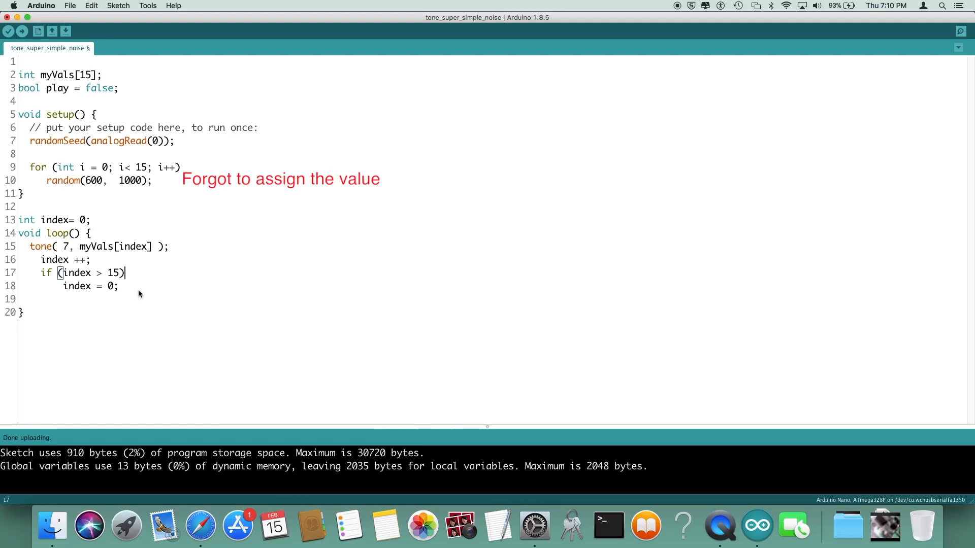
mouse_move(37, 32)
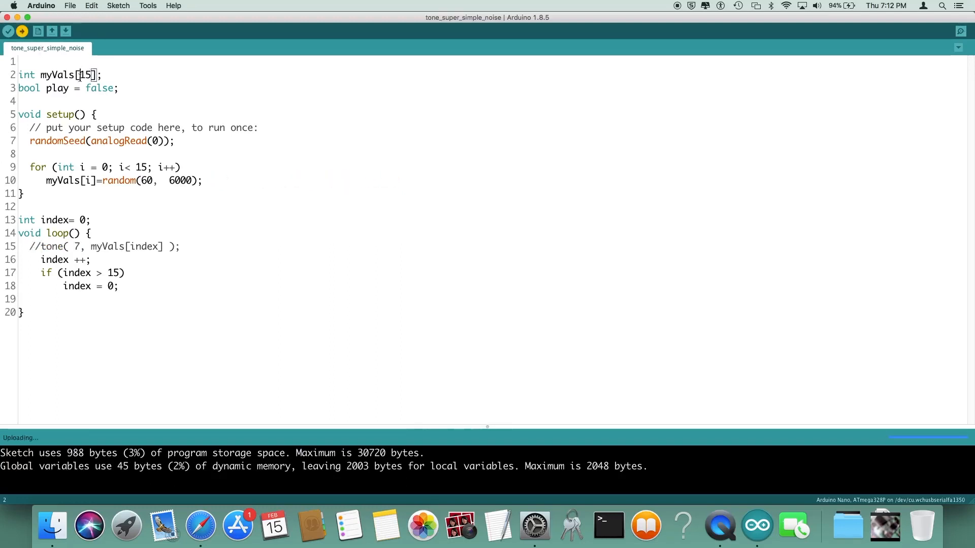
- Change the myVals array size from 15 to 32
double_click(81, 75)
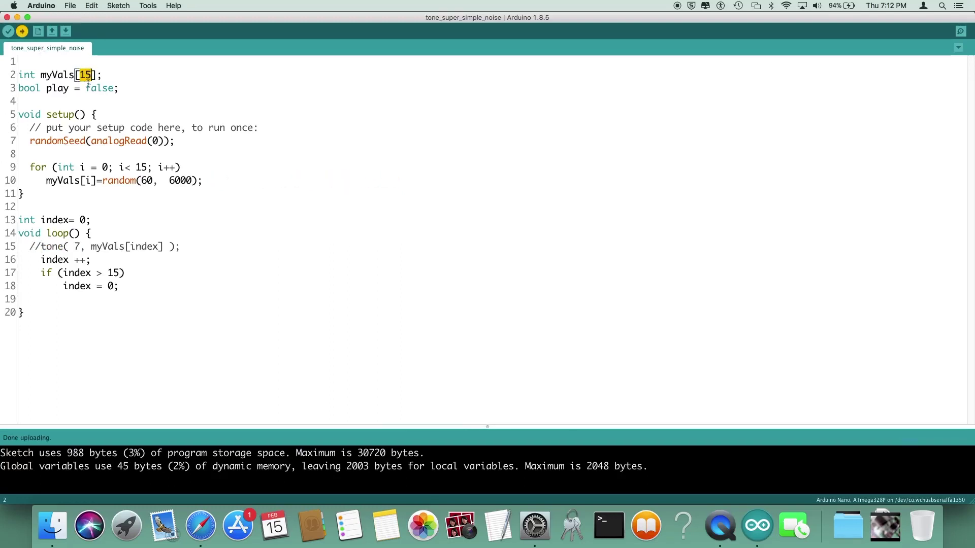
text(32)
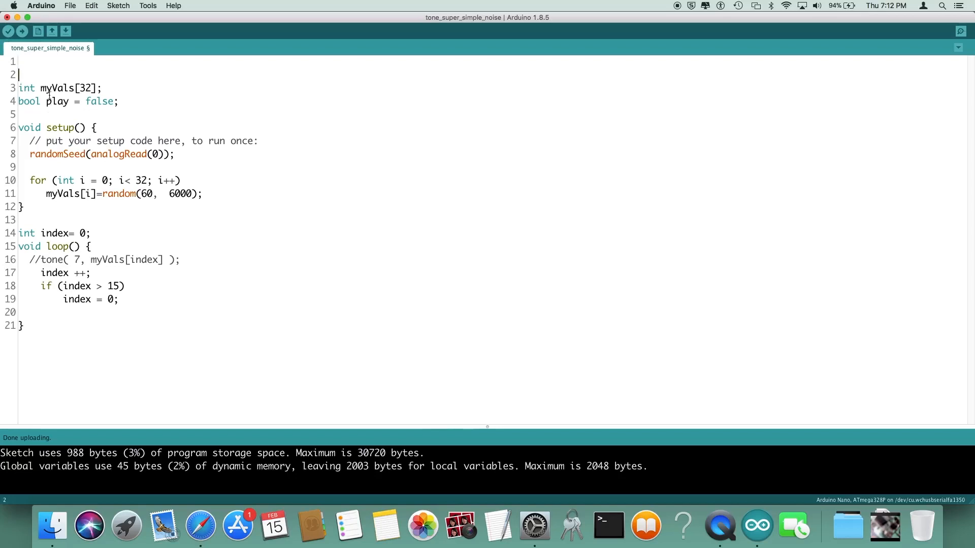
- Add a #define COUNT to size the array and loops, with the tone call commented out
text(3)
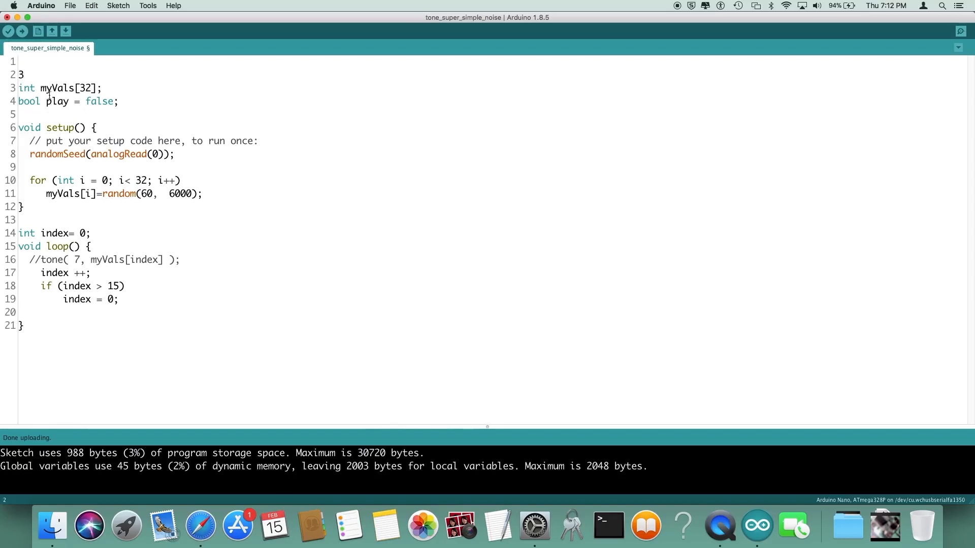
text(#define)
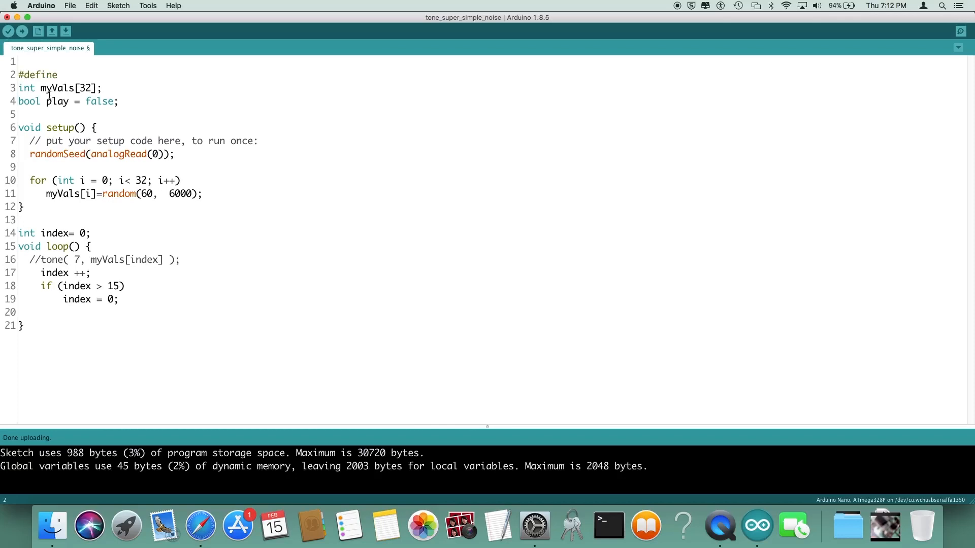
text(coou)
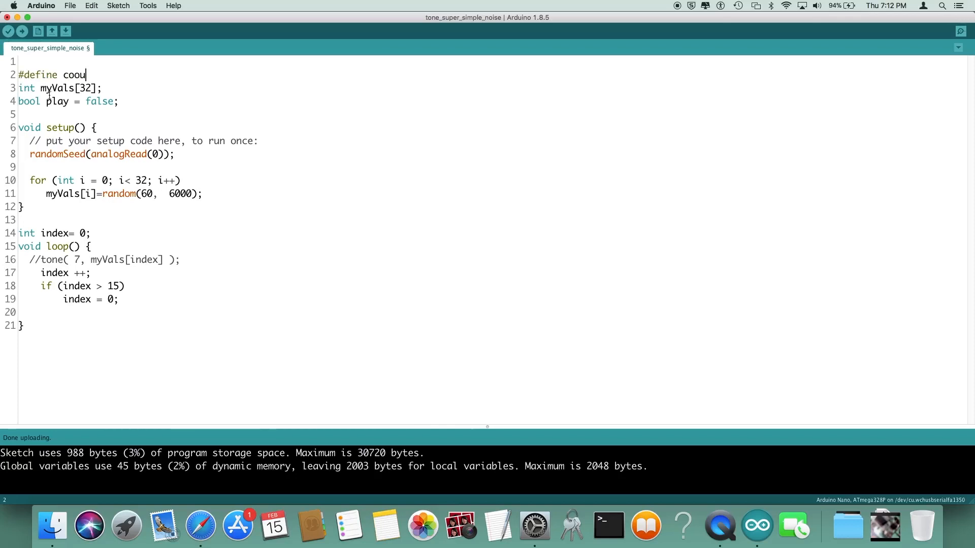
text(n)
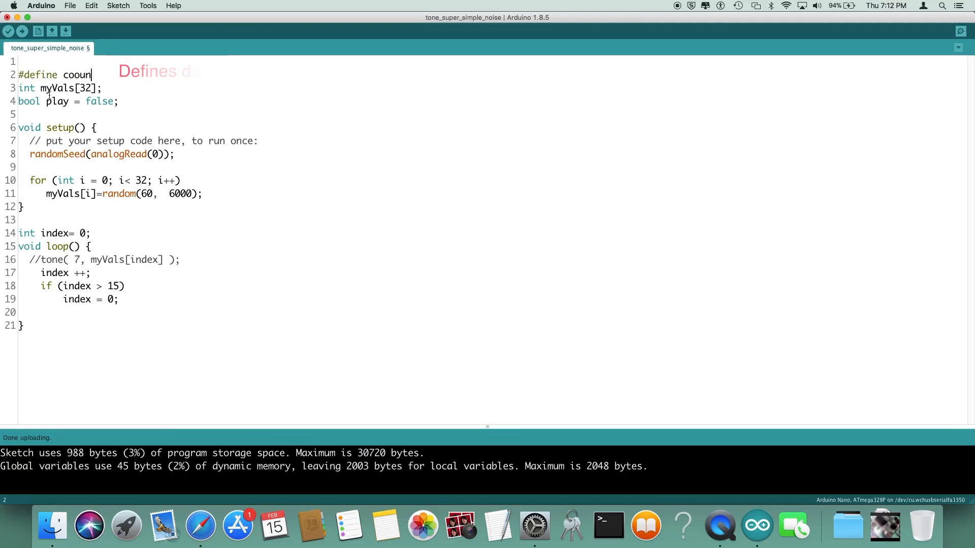
text(COUNT)
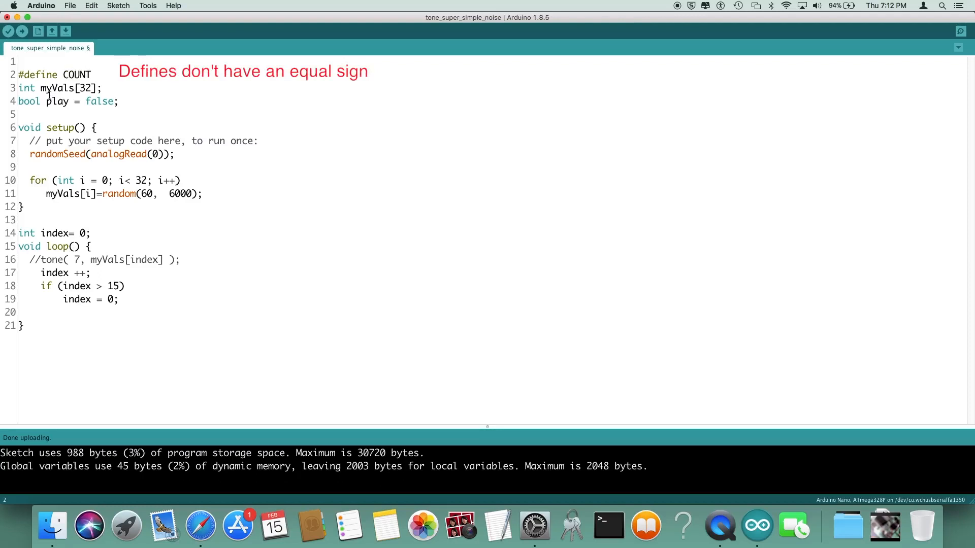
text(= 5)
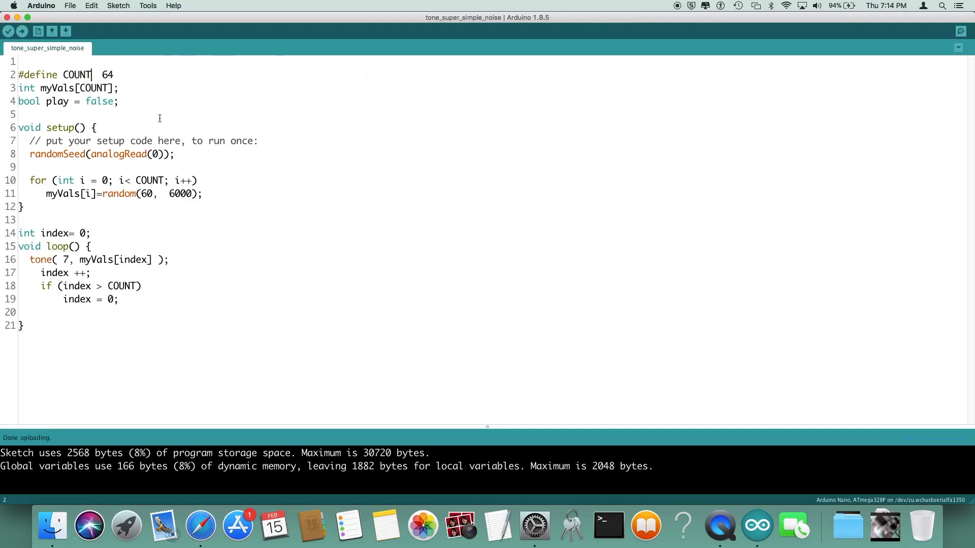
mouse_move(125, 112)
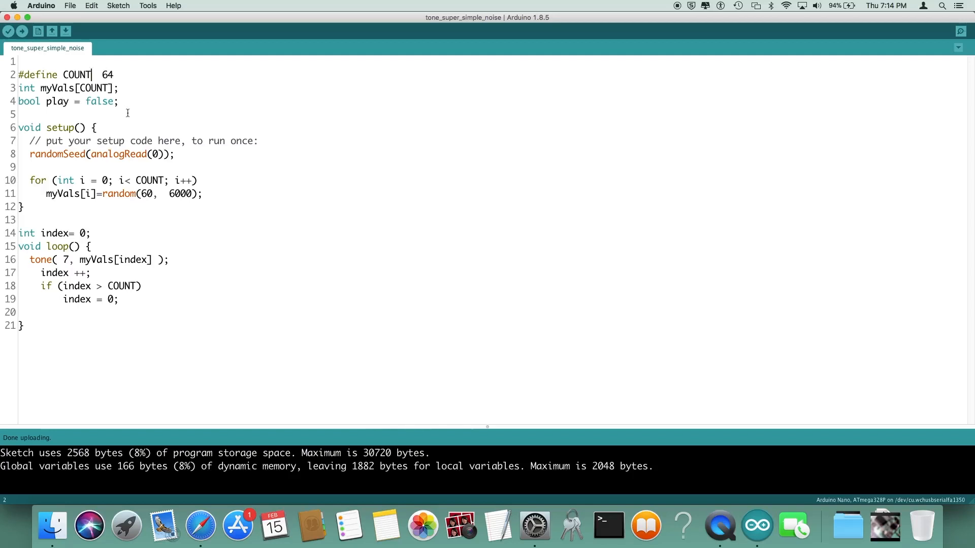
mouse_move(84, 49)
text(//)
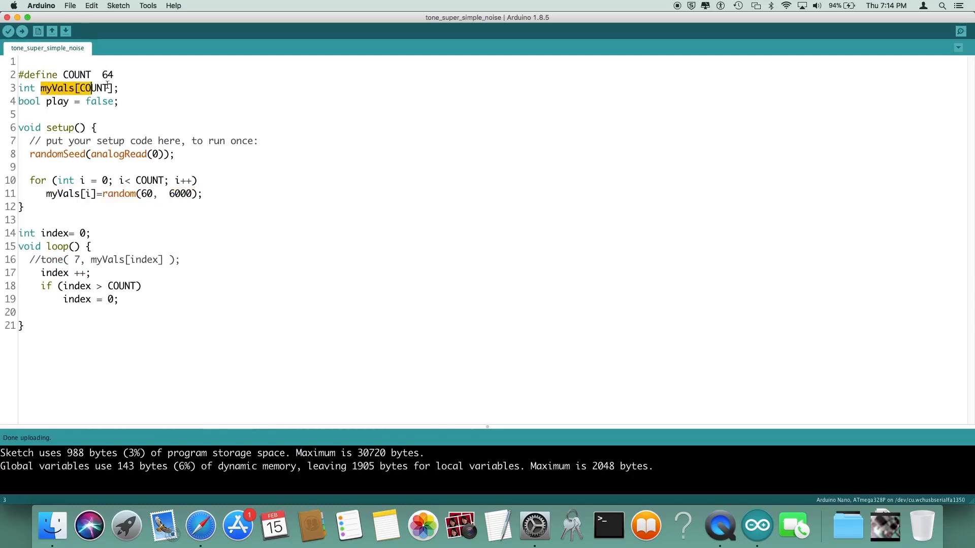
mouse_move(128, 219)
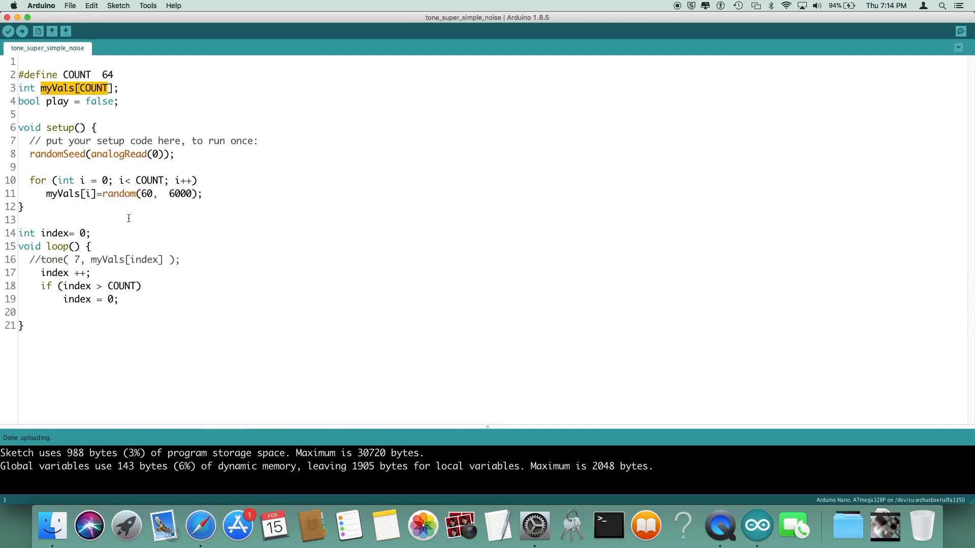
mouse_move(146, 276)
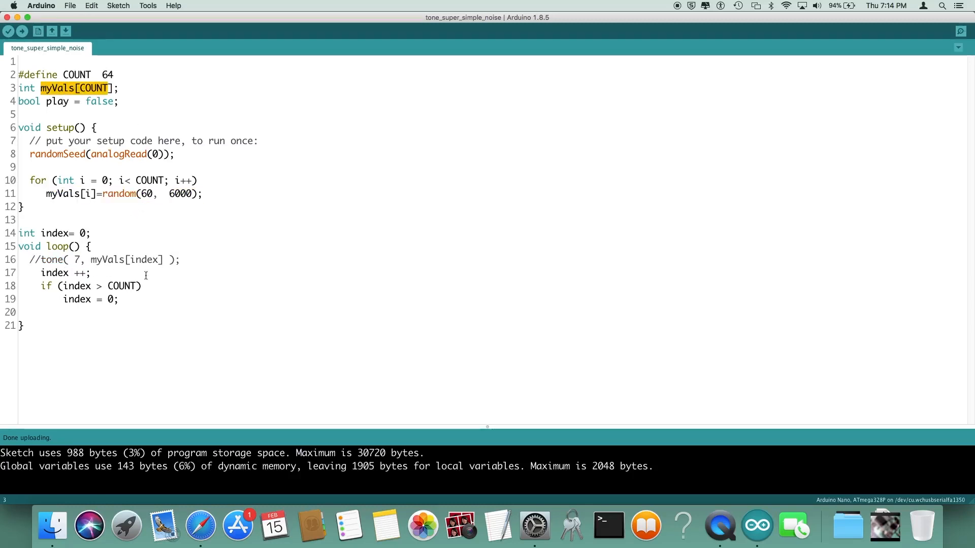
click(142, 287)
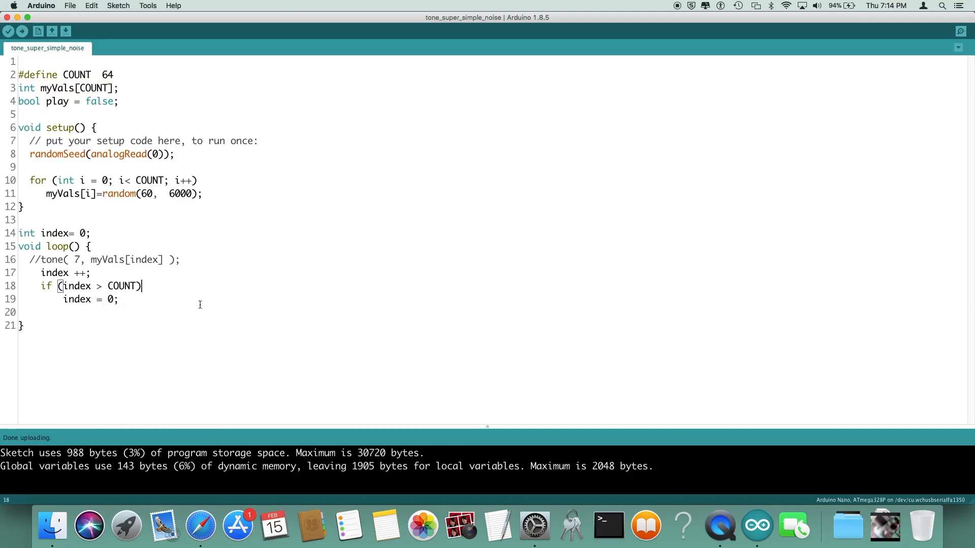
mouse_move(225, 294)
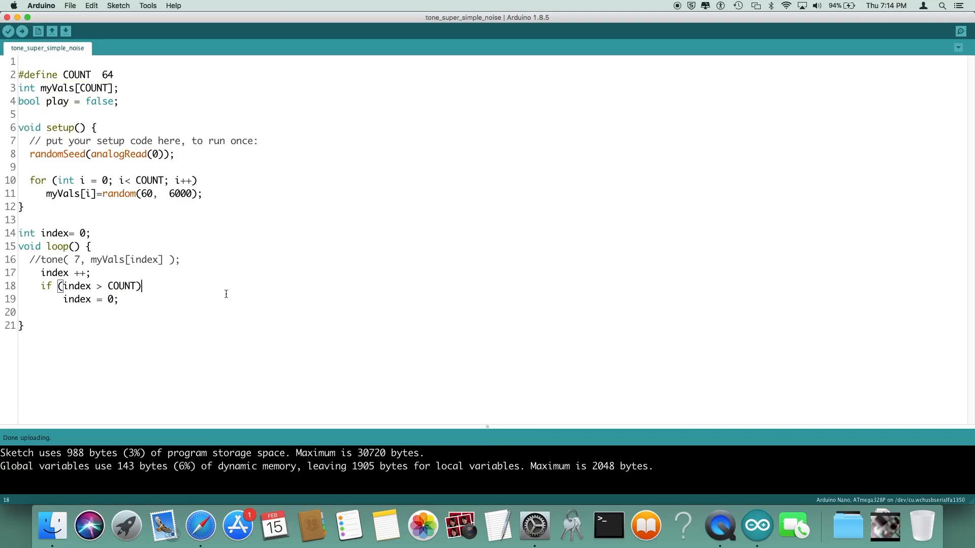
mouse_move(223, 295)
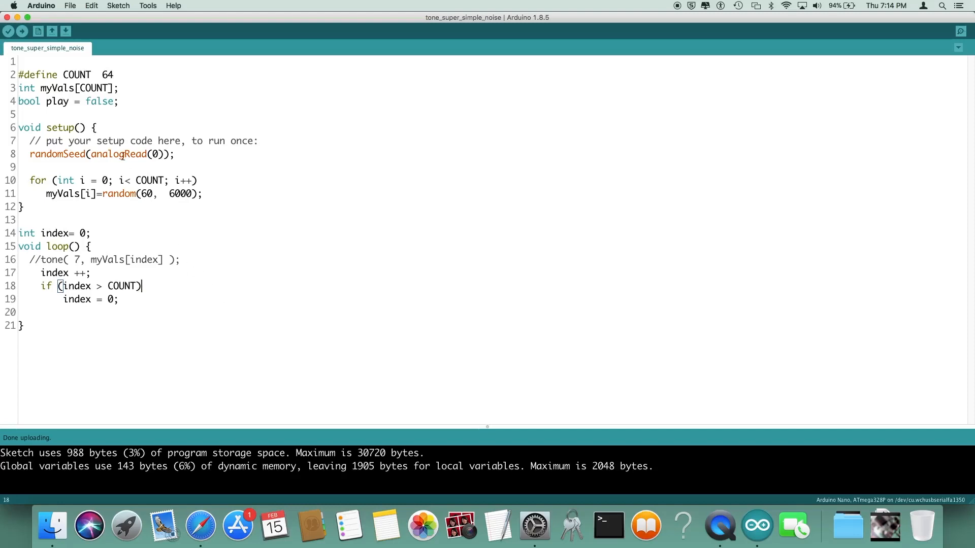
mouse_move(81, 377)
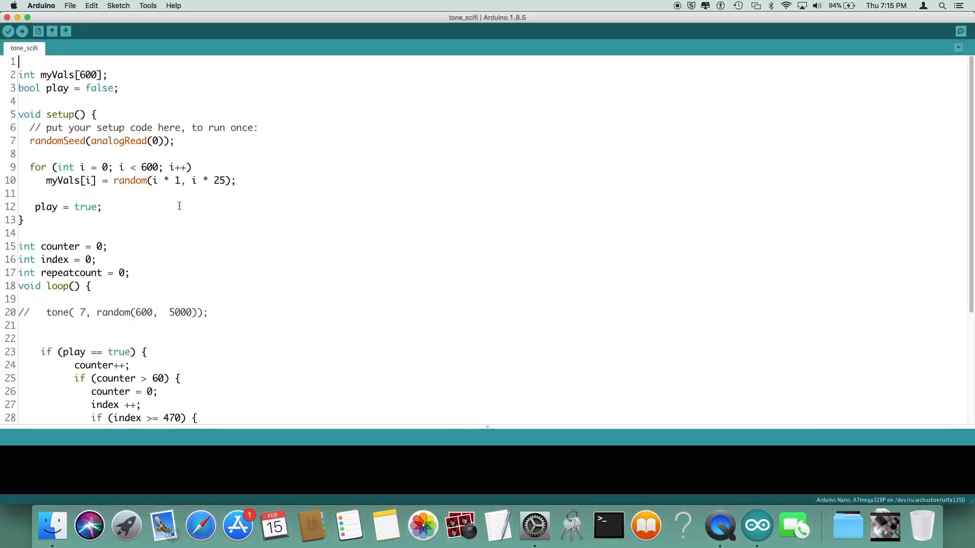
mouse_move(200, 209)
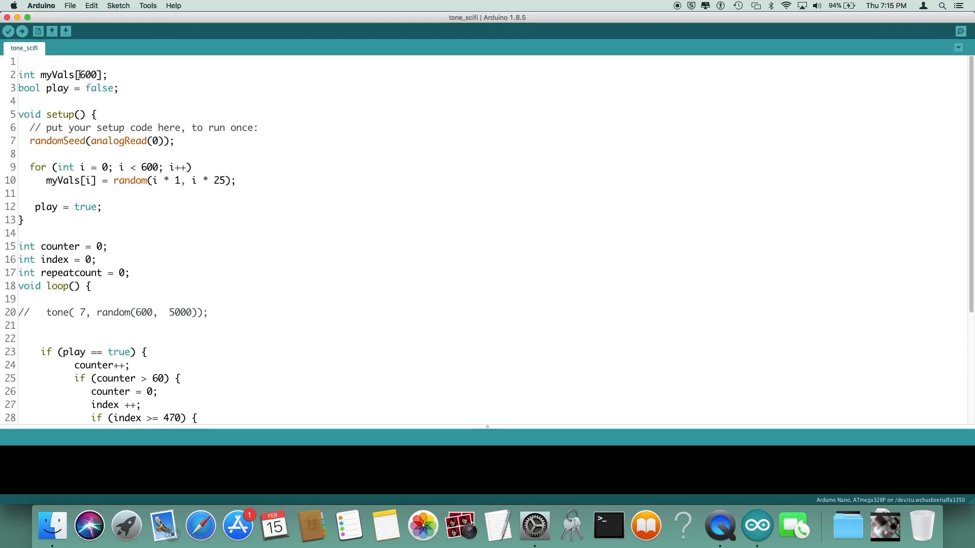
- Scroll through tone_scifi's loop, inspecting the counter reset line and the index condition
scroll(down, 3)
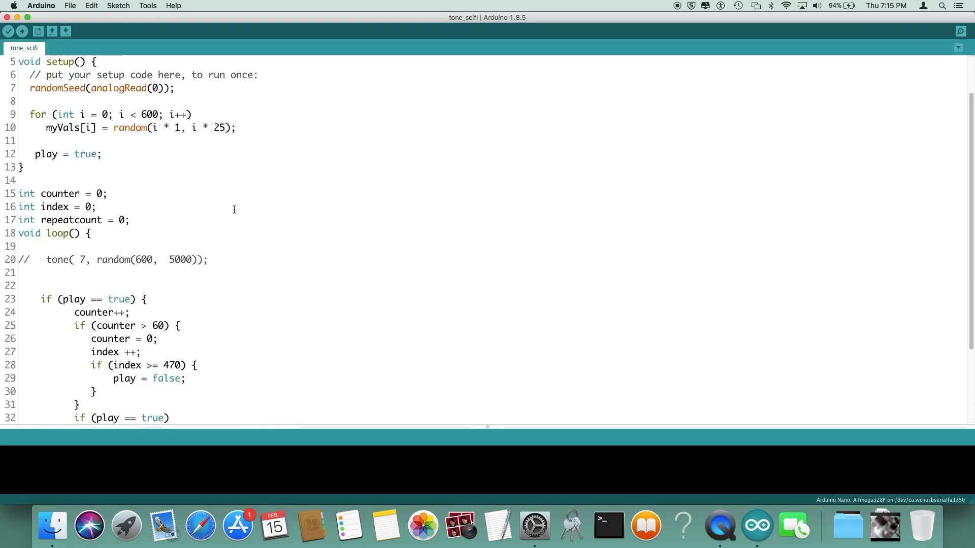
scroll(down, 3)
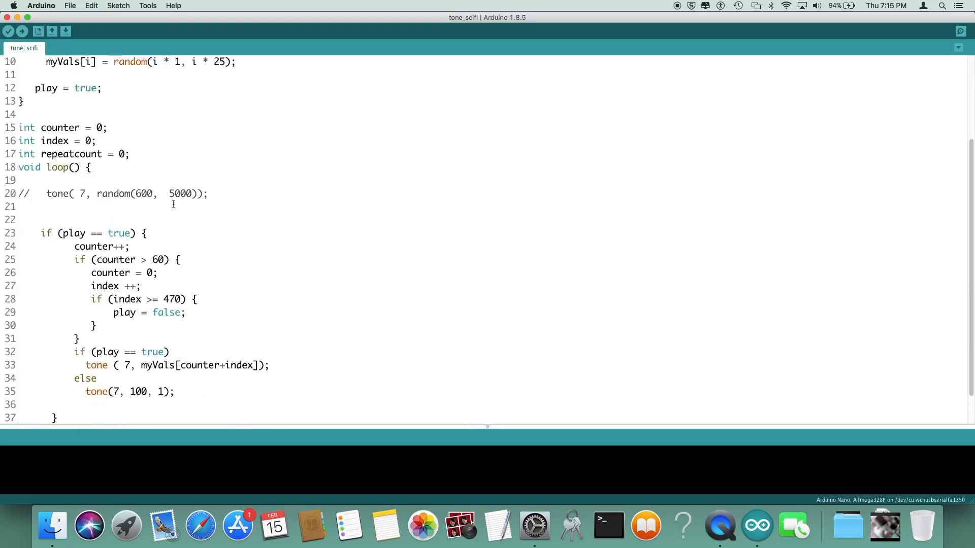
mouse_move(188, 249)
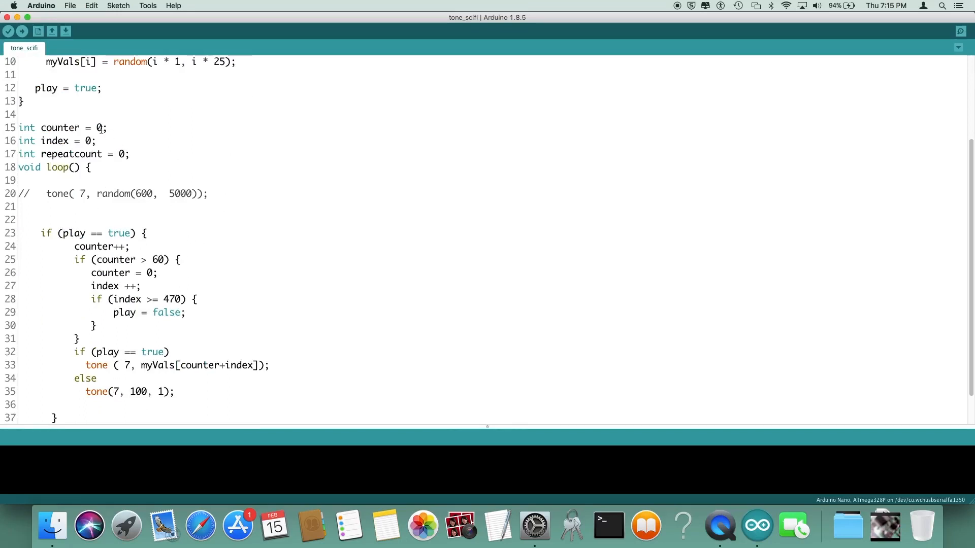
mouse_move(257, 264)
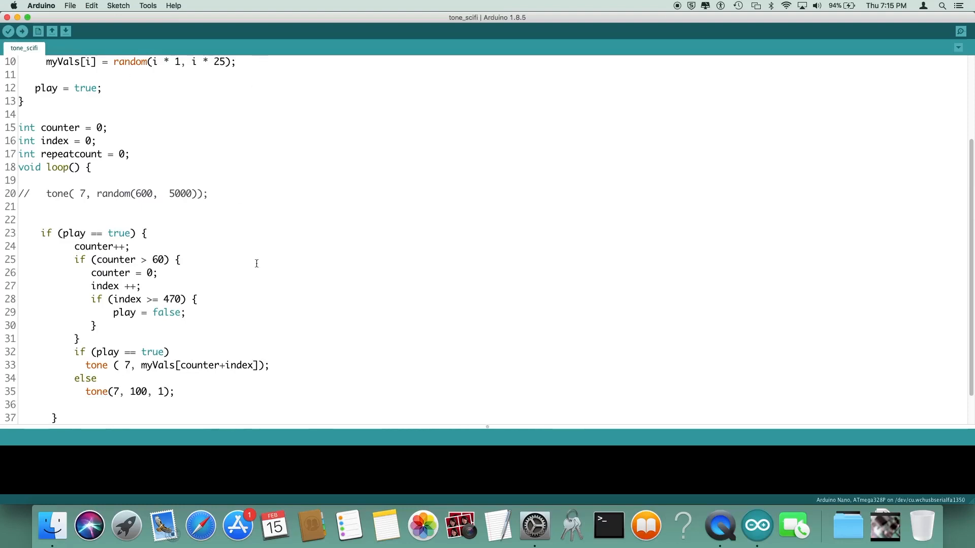
click(158, 273)
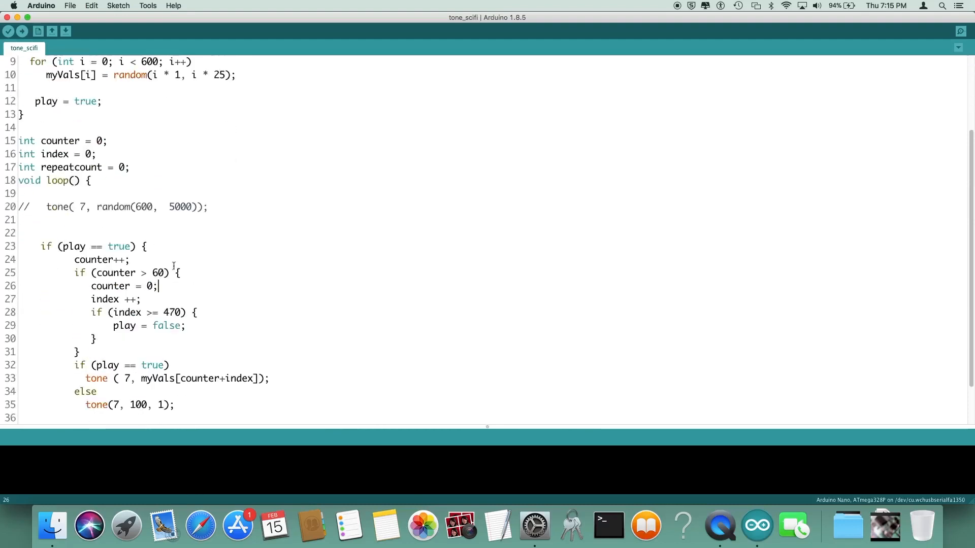
mouse_move(230, 338)
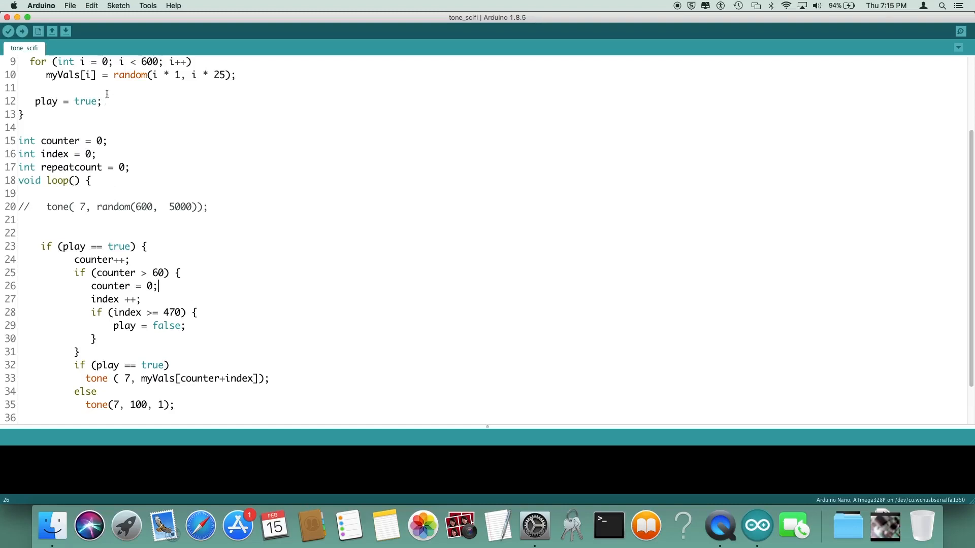
mouse_move(187, 366)
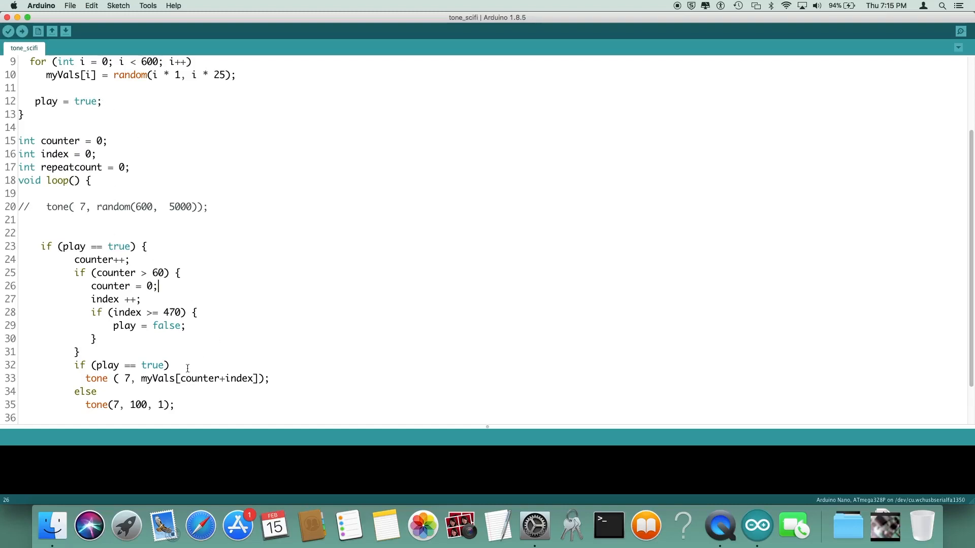
double_click(201, 379)
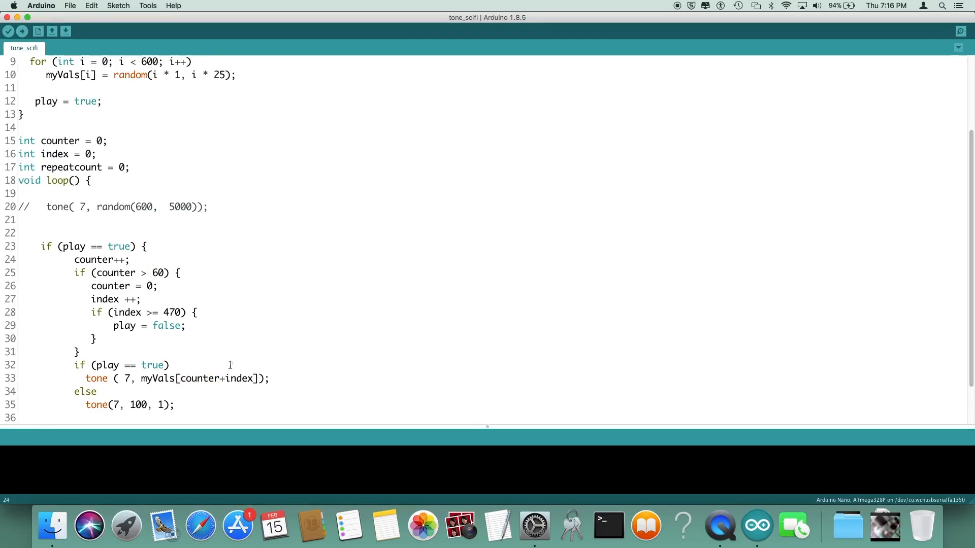
double_click(238, 378)
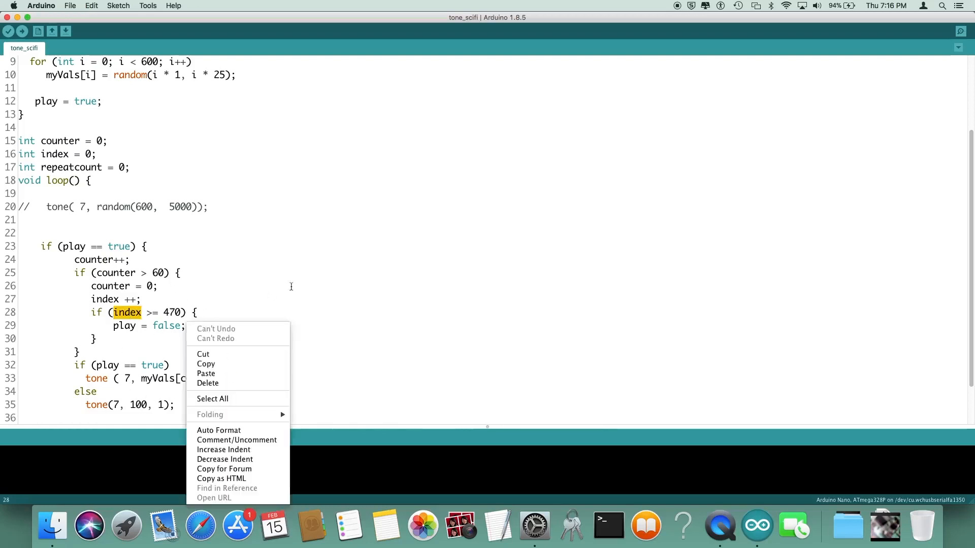
- Upload tone_scifi to the board, then start a second compile and upload
click(130, 290)
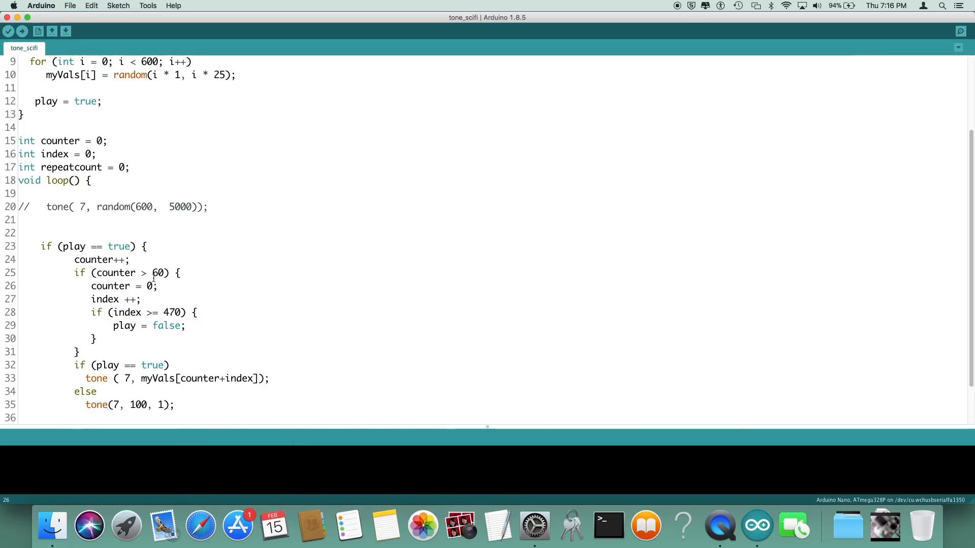
click(25, 28)
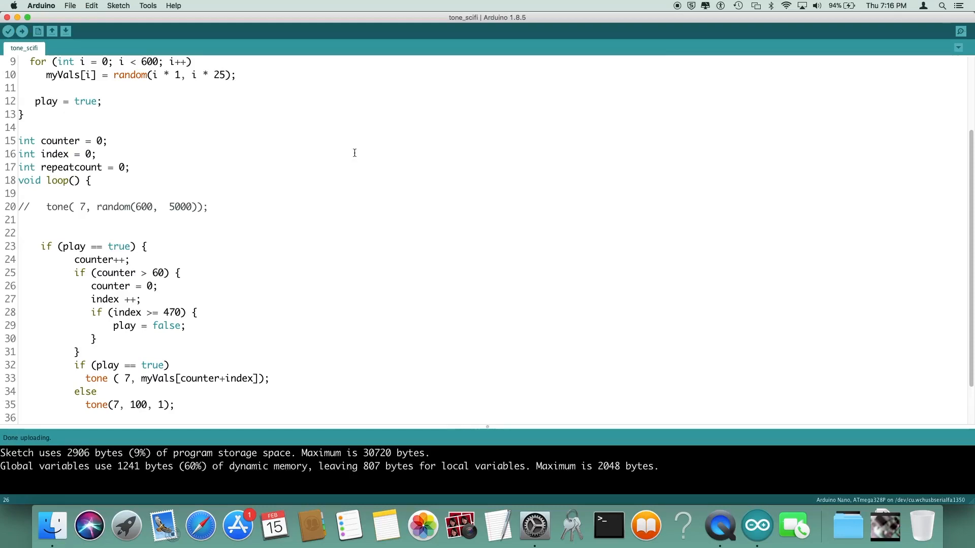
mouse_move(277, 123)
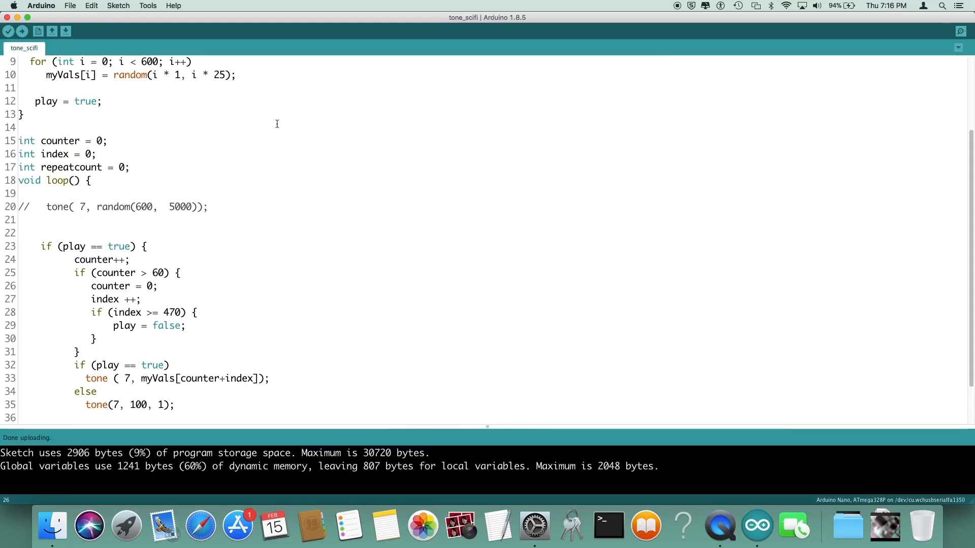
mouse_move(365, 154)
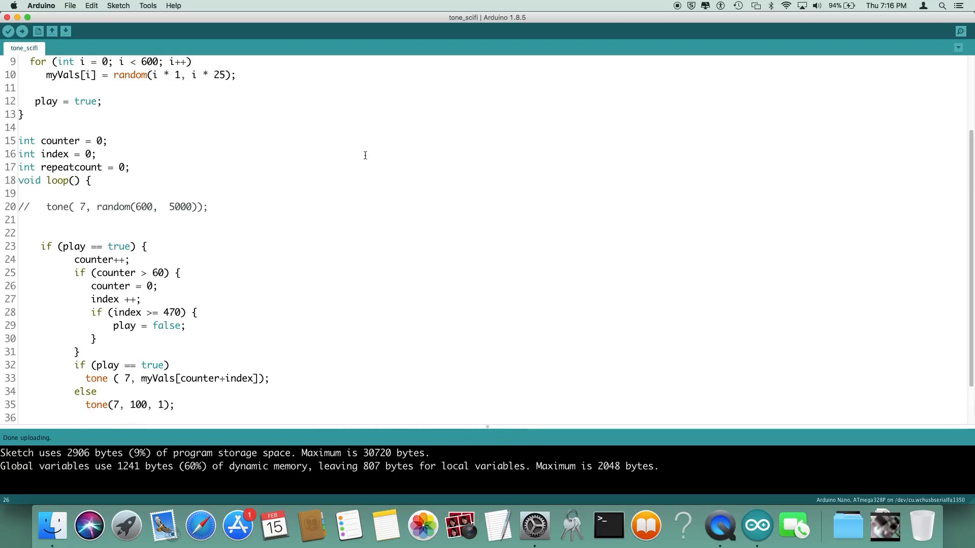
mouse_move(63, 20)
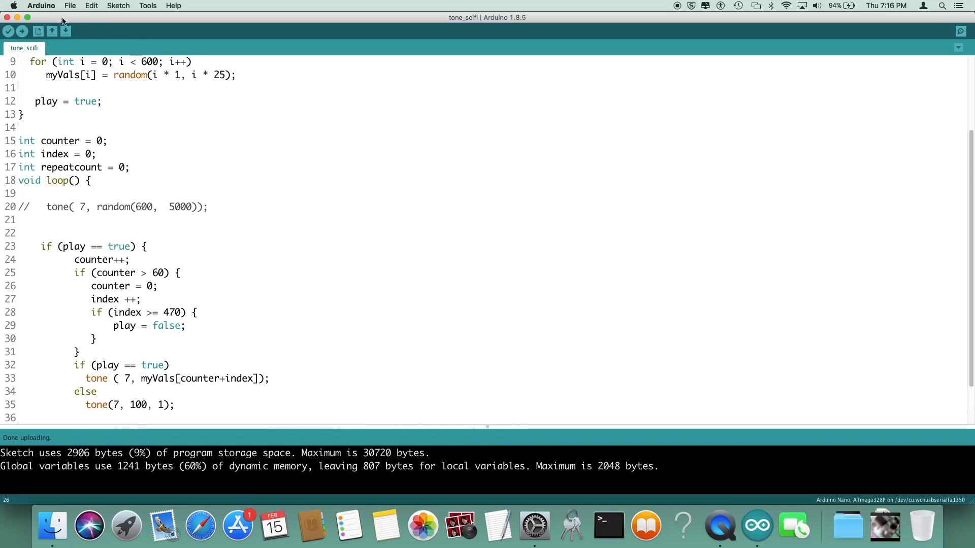
click(24, 29)
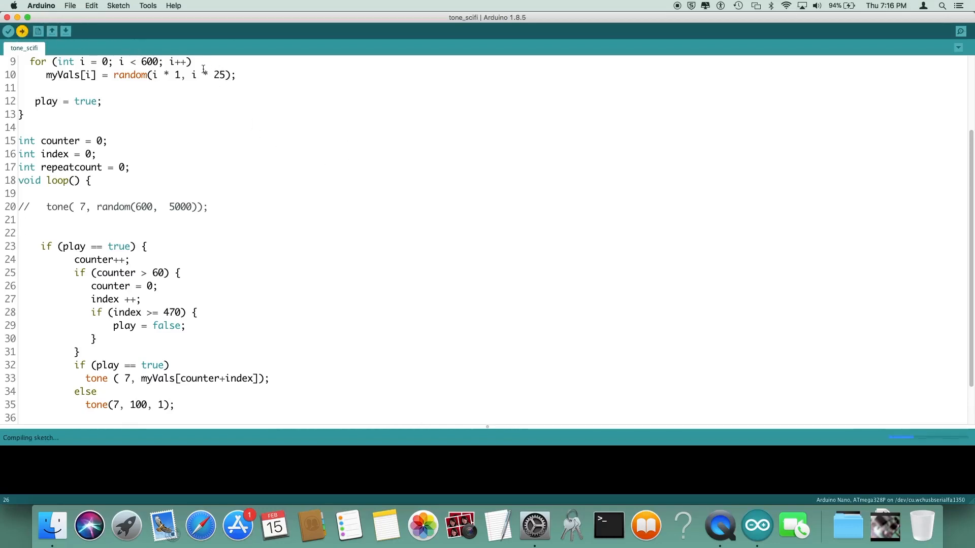